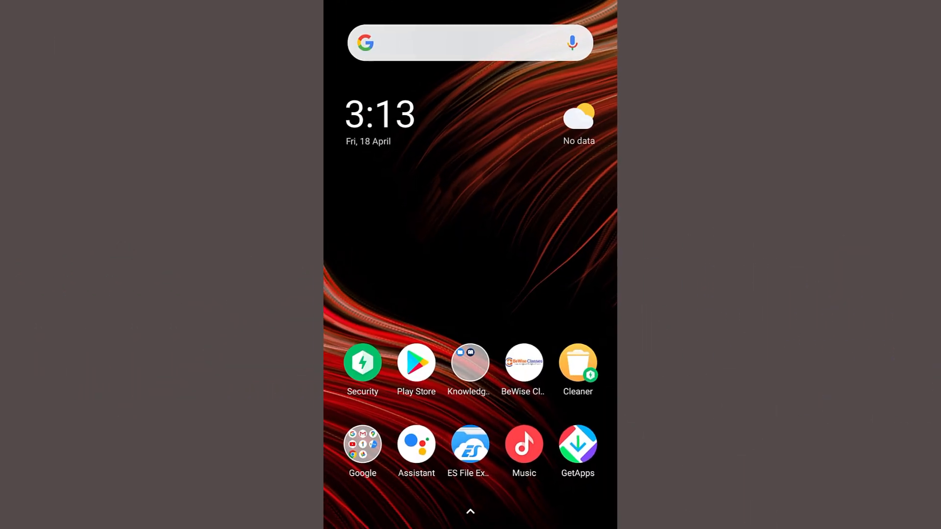
# Install Shizuku from its Play Store listing via the recent 'shizuku app' search
pyautogui.click(415, 363)
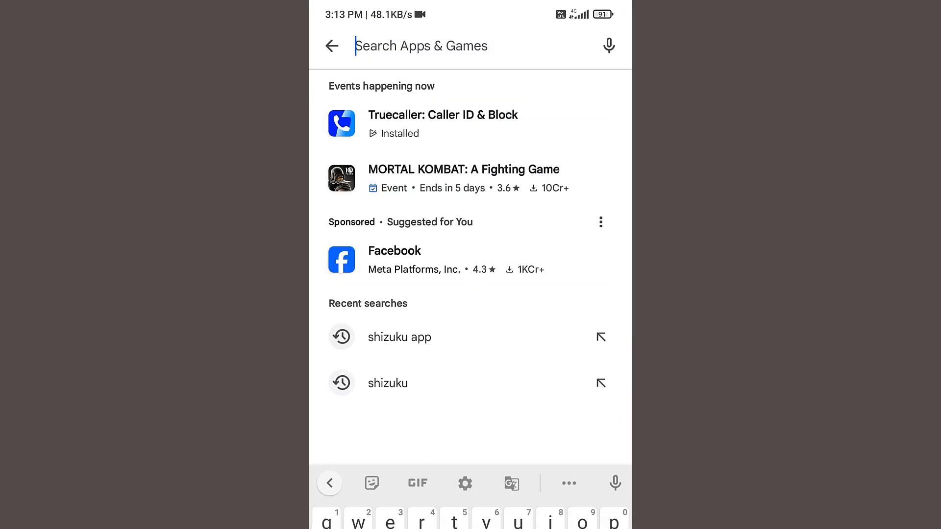
pyautogui.click(399, 336)
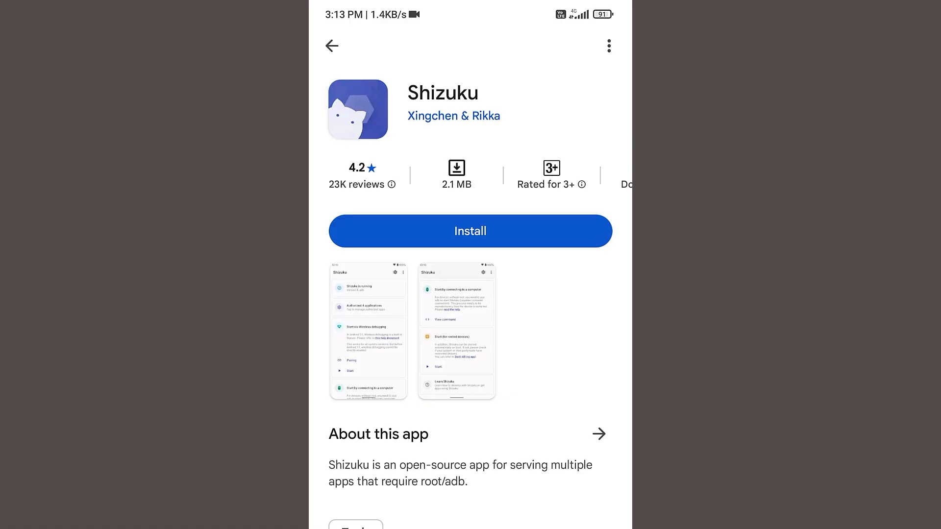
pyautogui.click(470, 231)
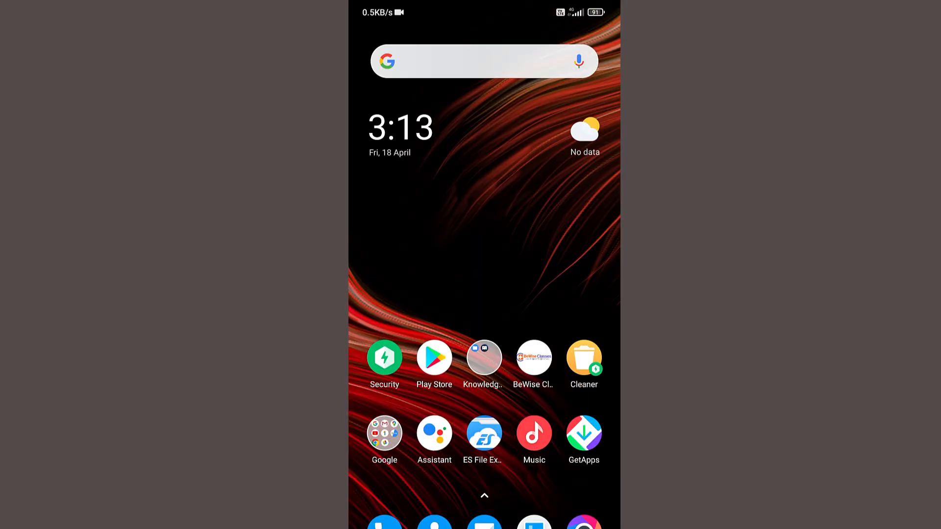
# Search 'canta apk' and download app-release.apk (2.75 MB) from samolego/Canta's 2.5.0 GitHub release
pyautogui.click(483, 60)
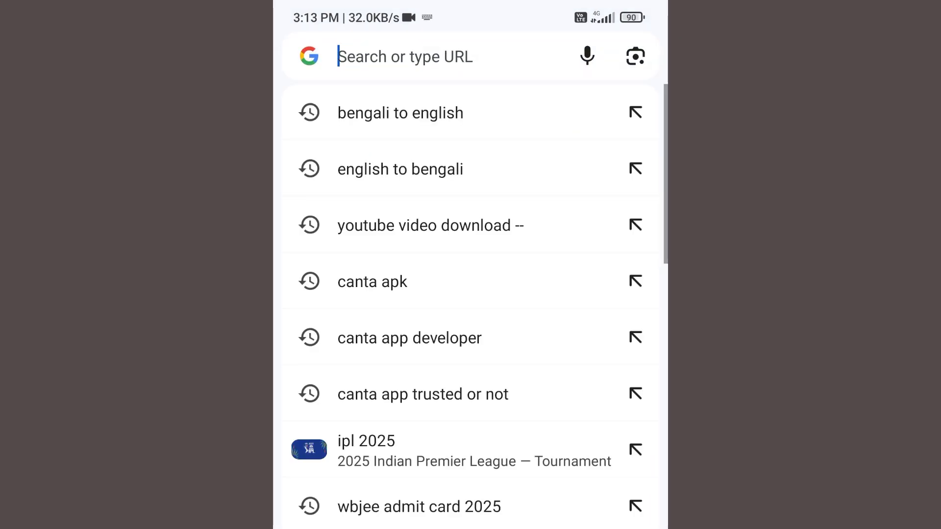
pyautogui.click(372, 281)
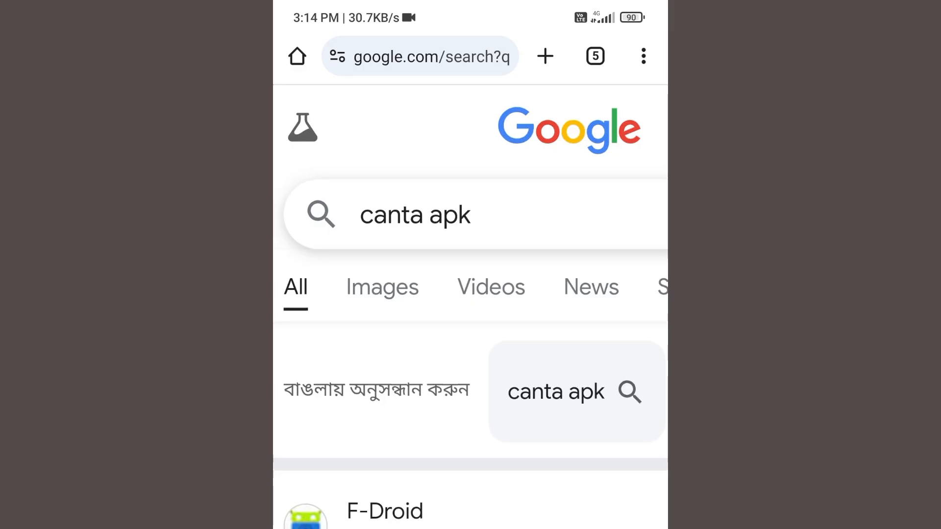
pyautogui.scroll(-3)
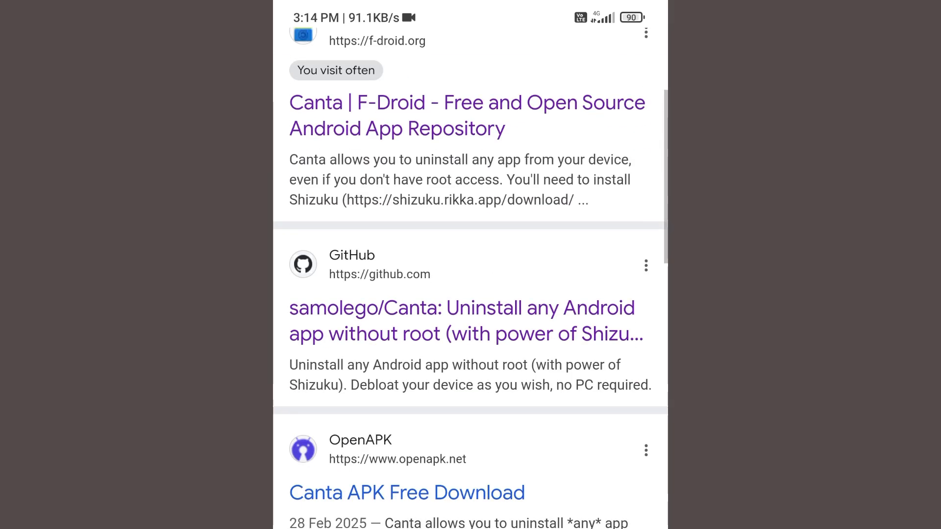
pyautogui.click(466, 320)
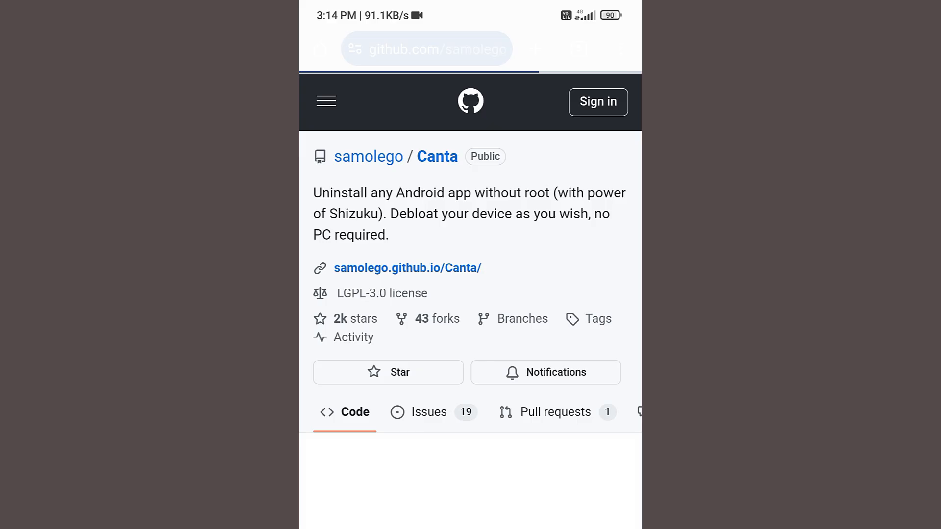
pyautogui.scroll(-3)
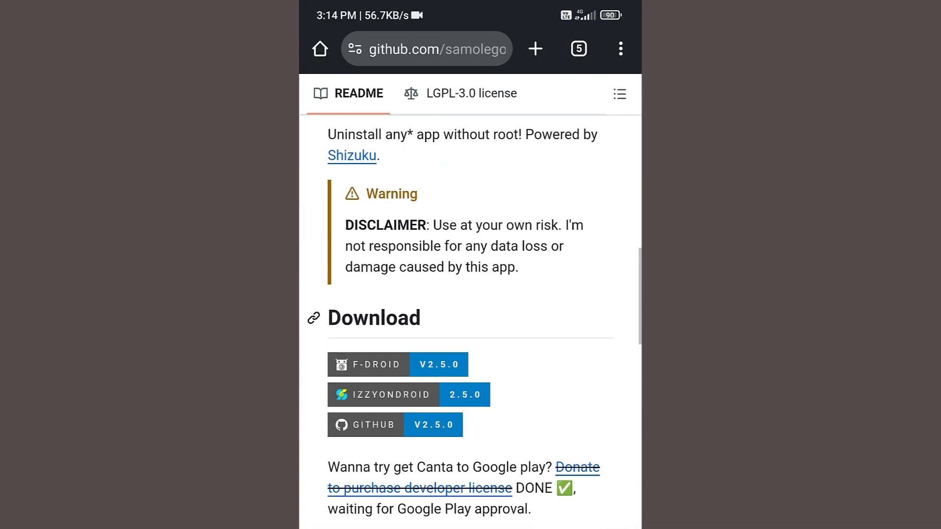
pyautogui.scroll(-3)
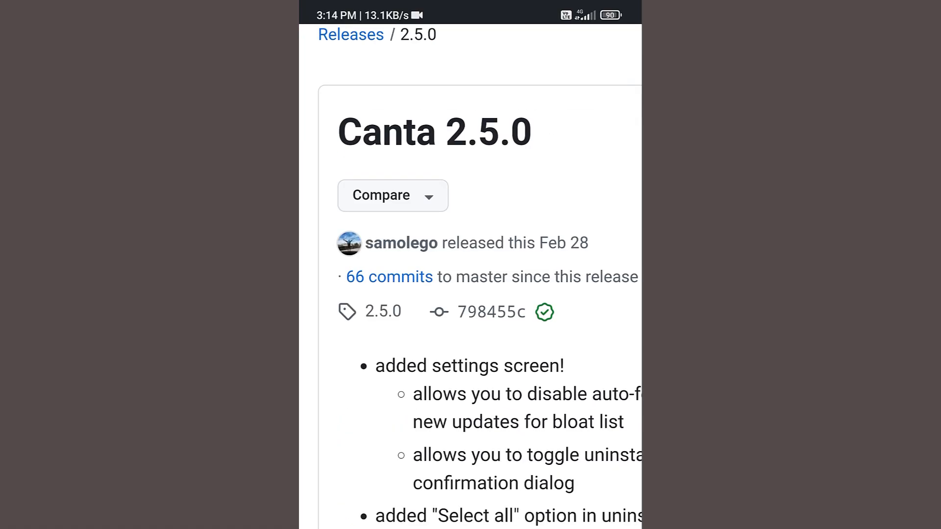
pyautogui.scroll(-3)
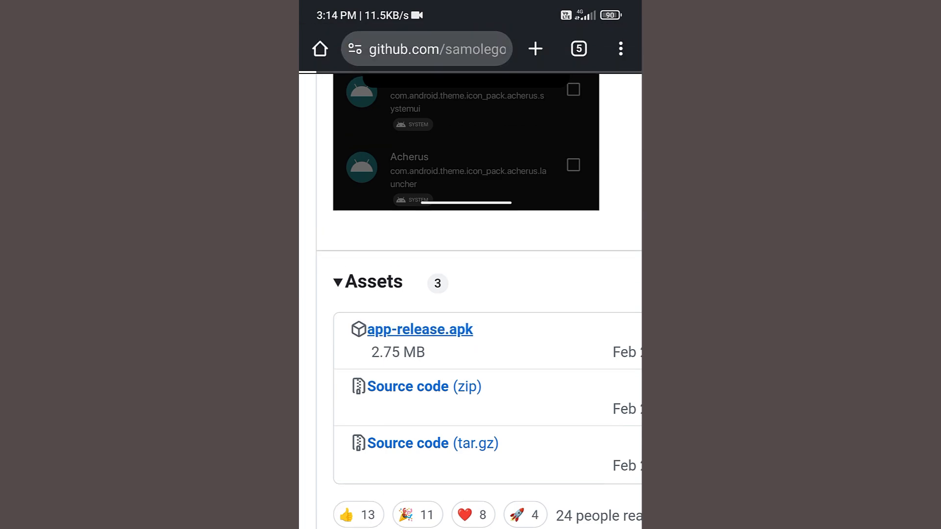
pyautogui.click(419, 329)
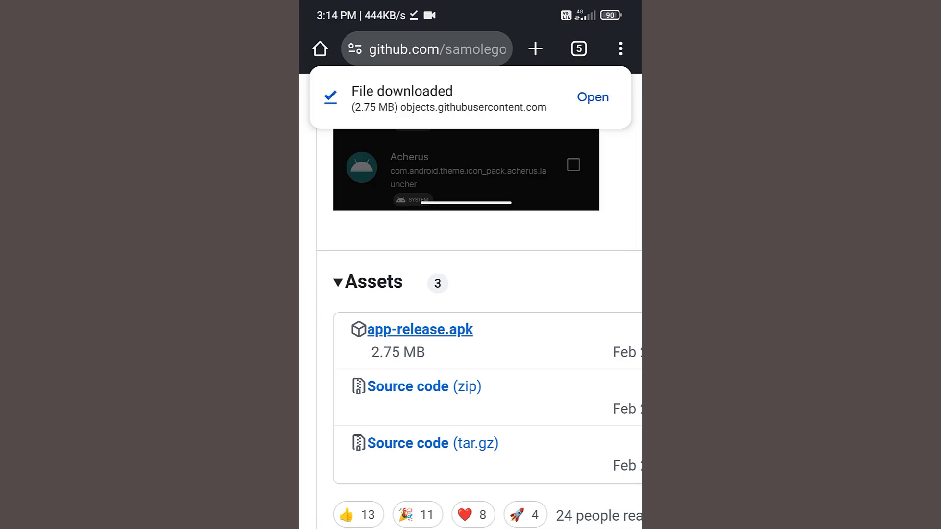
# Install the downloaded Canta APK through the Package Installer and dismiss the installer
pyautogui.click(591, 96)
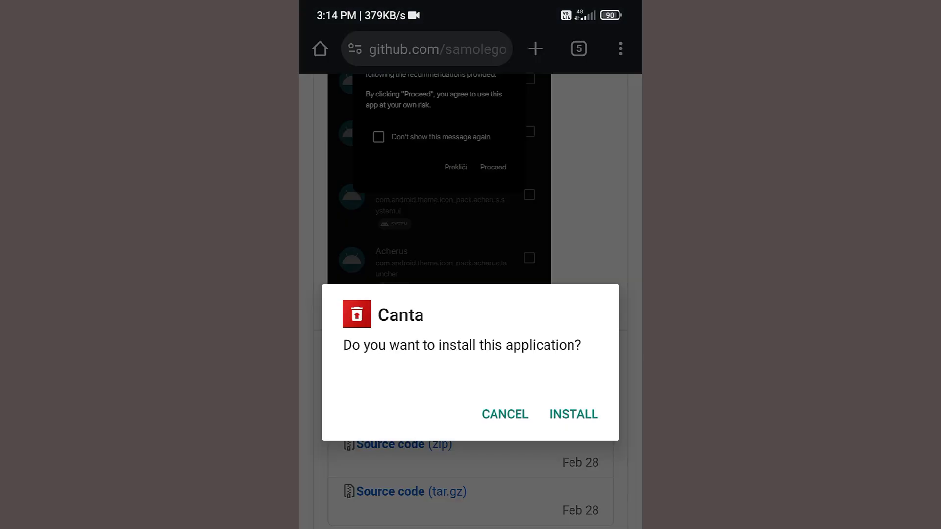
pyautogui.click(572, 414)
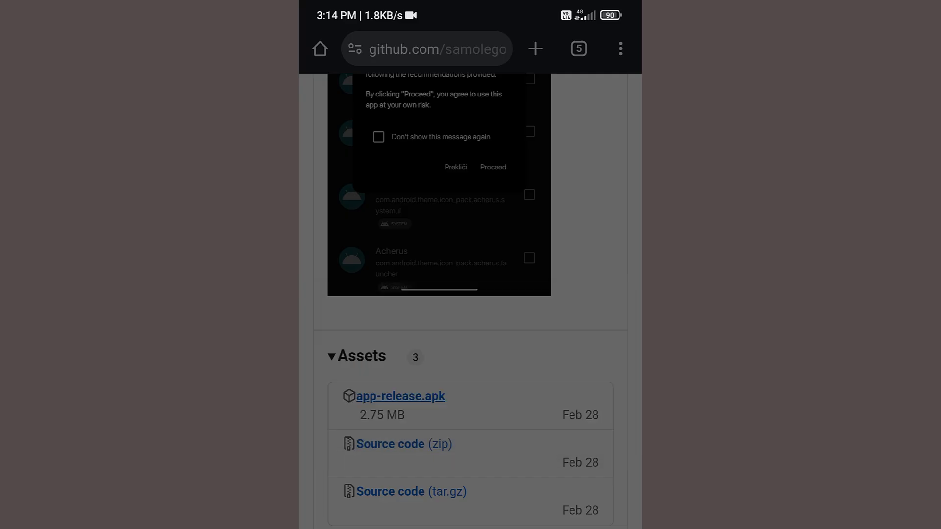
pyautogui.click(493, 167)
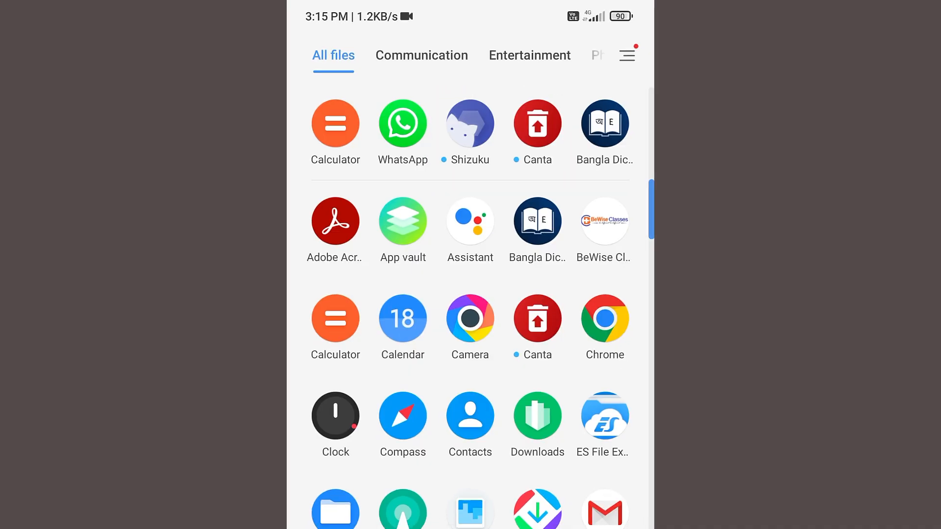
# Open Shizuku's wireless debugging pairing guide and jump to the phone's Developer options
pyautogui.click(470, 124)
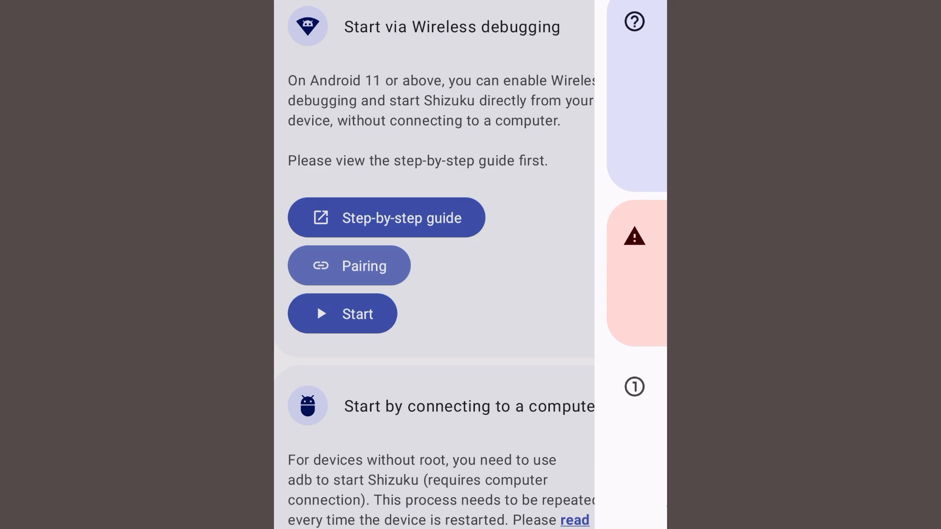
pyautogui.click(348, 265)
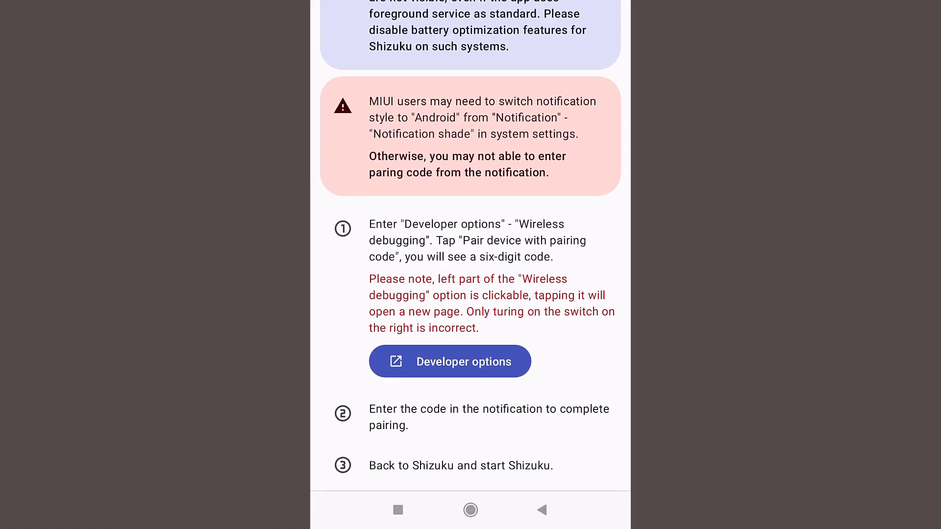
pyautogui.click(449, 361)
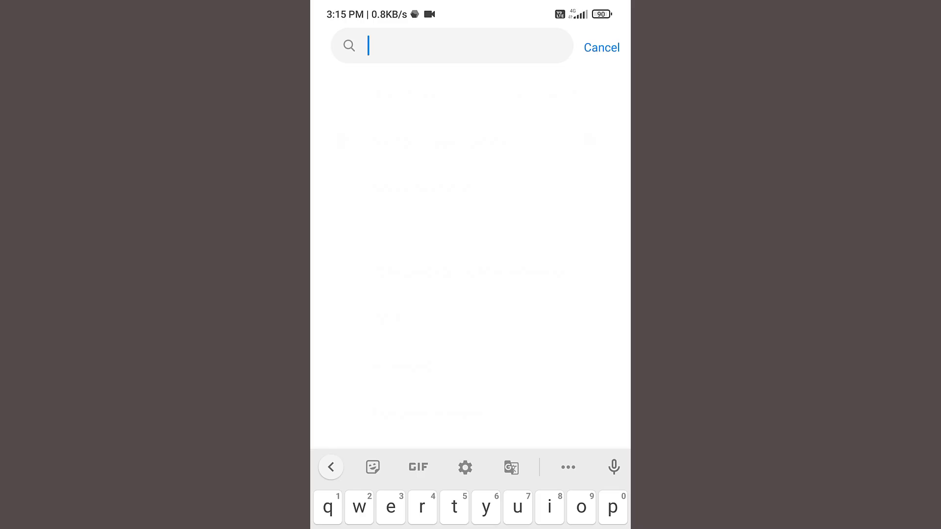
# Search settings for 'build number' and view About phone's MIUI and Android version details
pyautogui.write('build number')
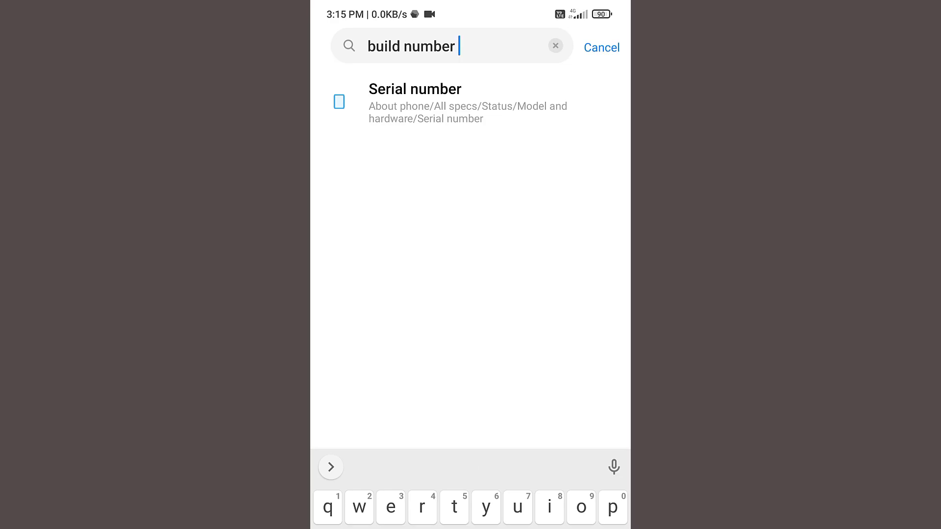
pyautogui.click(601, 48)
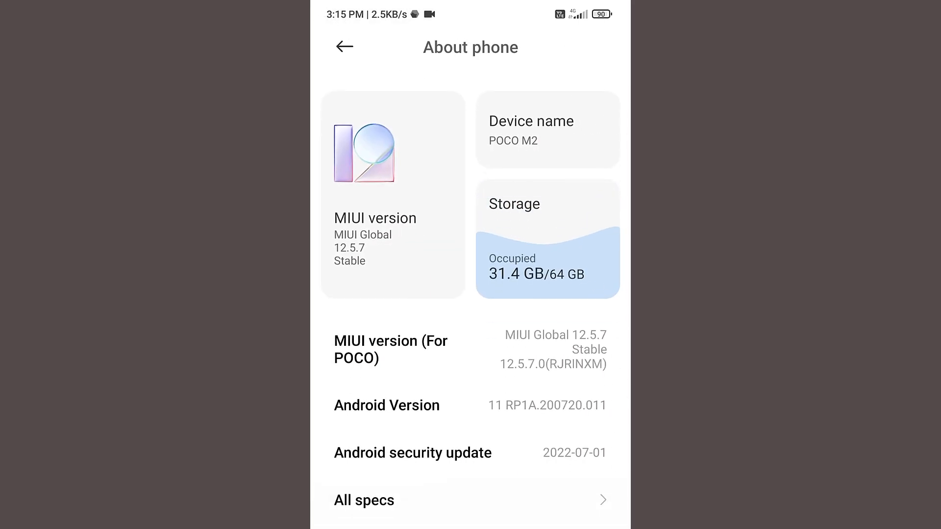
pyautogui.scroll(3)
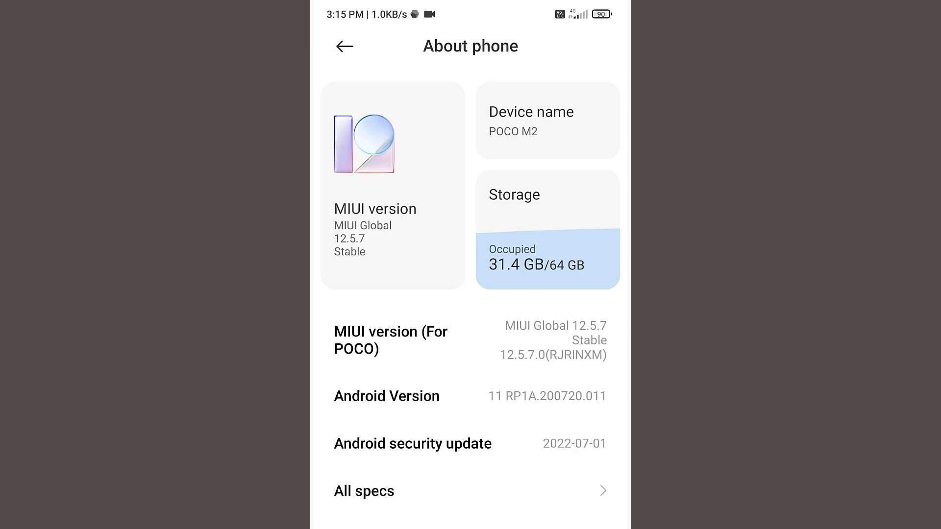
pyautogui.scroll(-3)
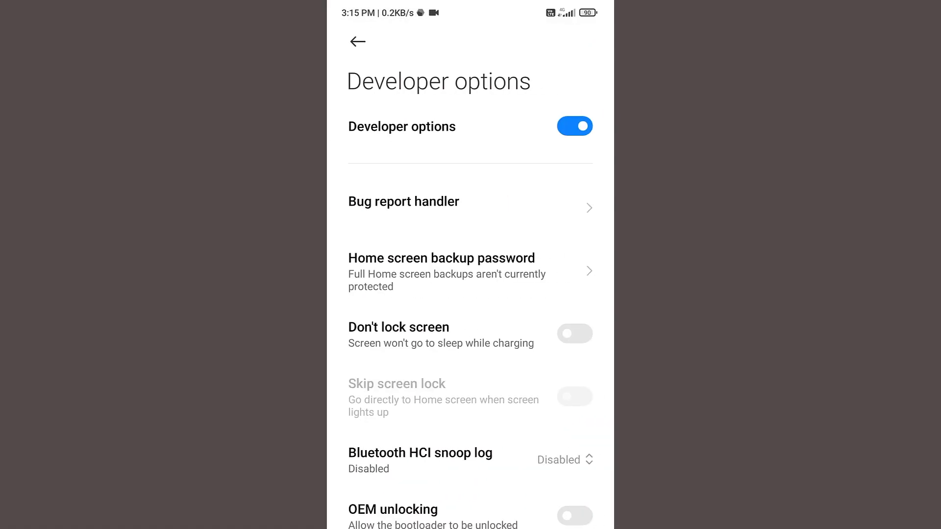
# Enable USB debugging in Developer options, accepting the risk warning
pyautogui.scroll(-3)
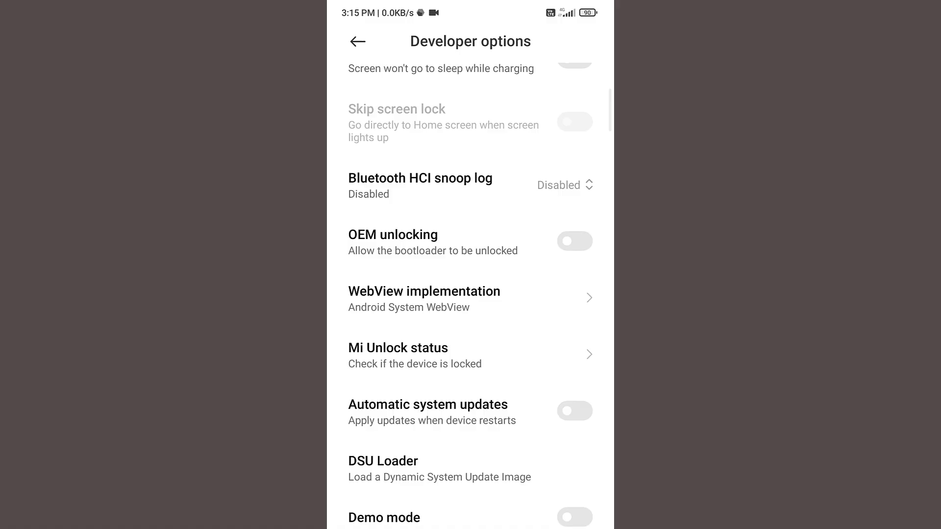
pyautogui.scroll(-3)
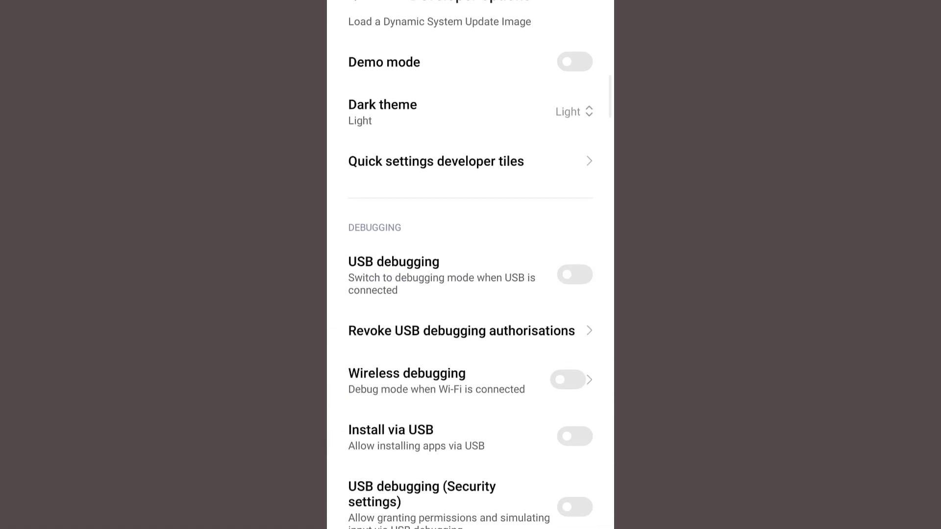
pyautogui.click(574, 275)
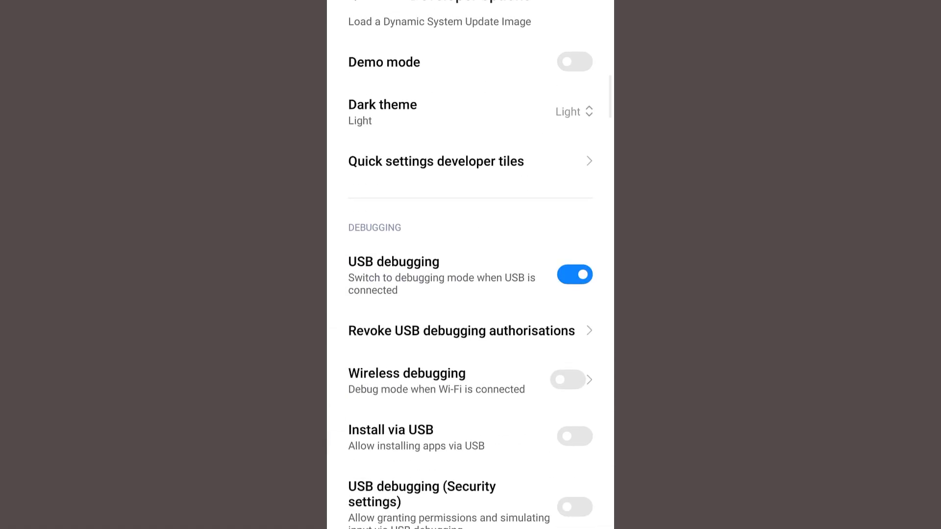
pyautogui.click(575, 275)
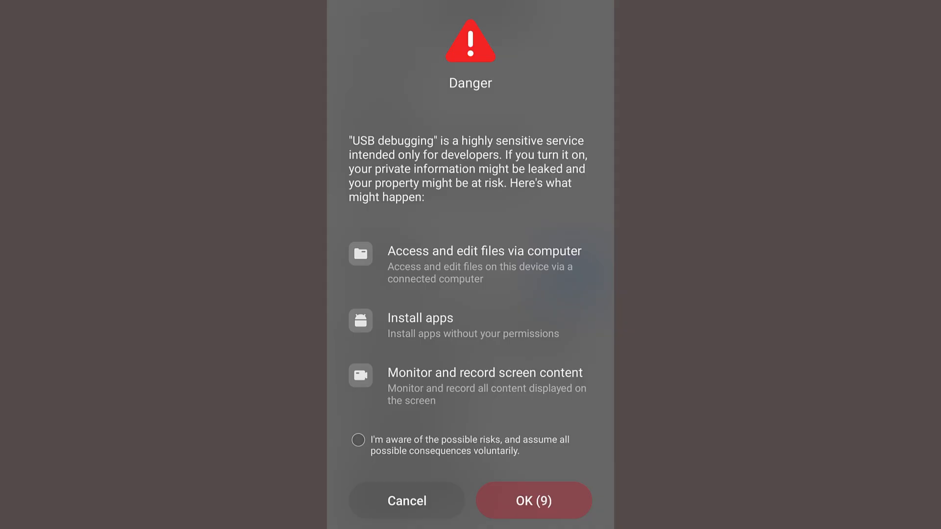
pyautogui.click(358, 440)
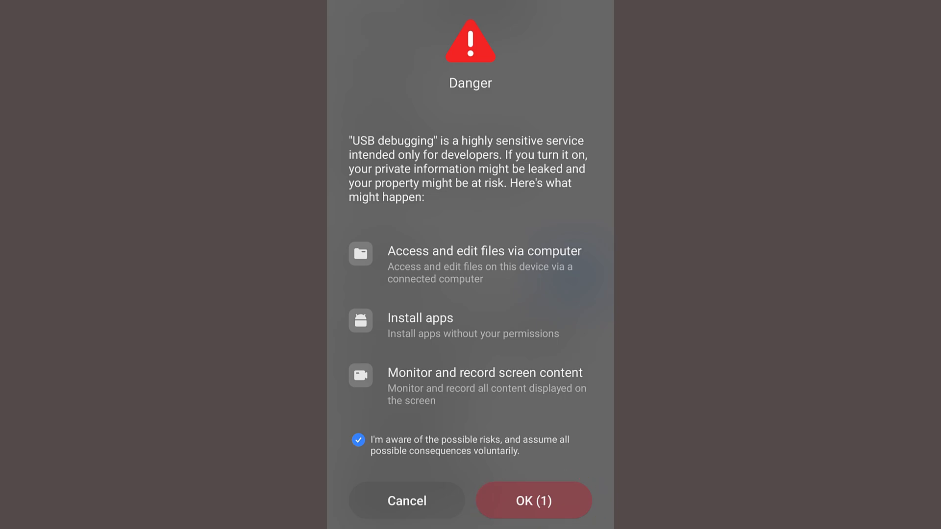
pyautogui.click(533, 500)
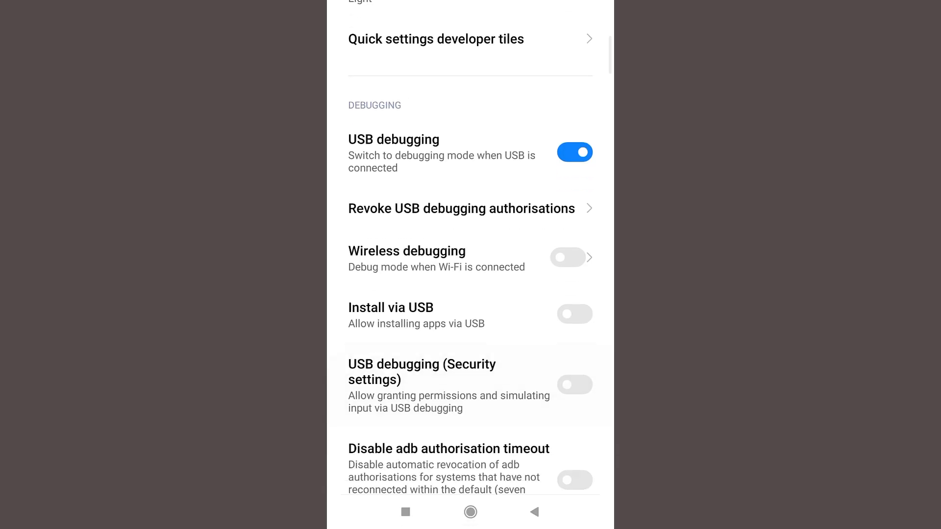
# Turn on Wireless debugging and always allow it on the current Wi-Fi network
pyautogui.scroll(3)
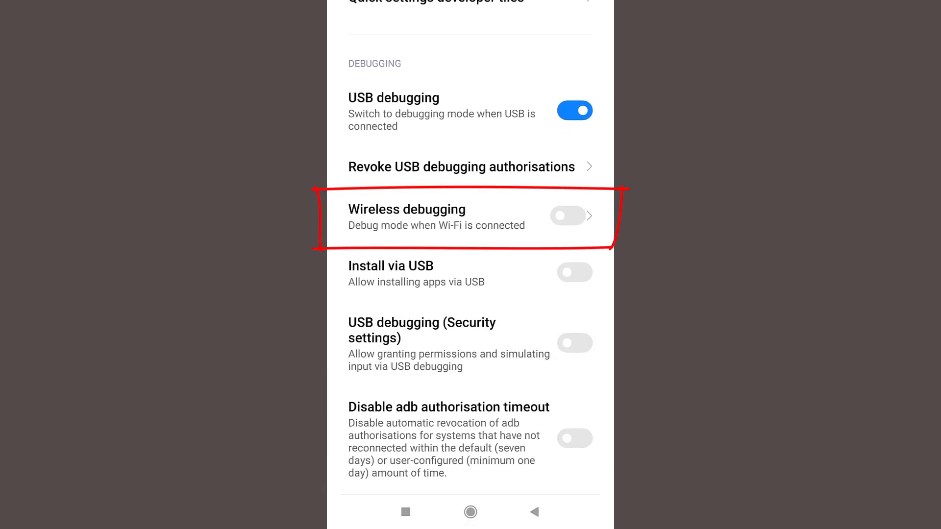
pyautogui.click(567, 216)
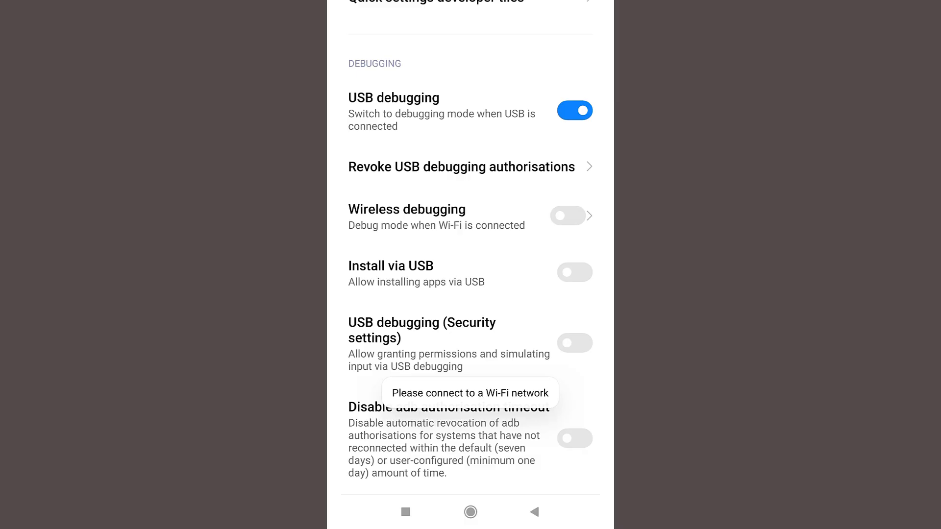
pyautogui.scroll(3)
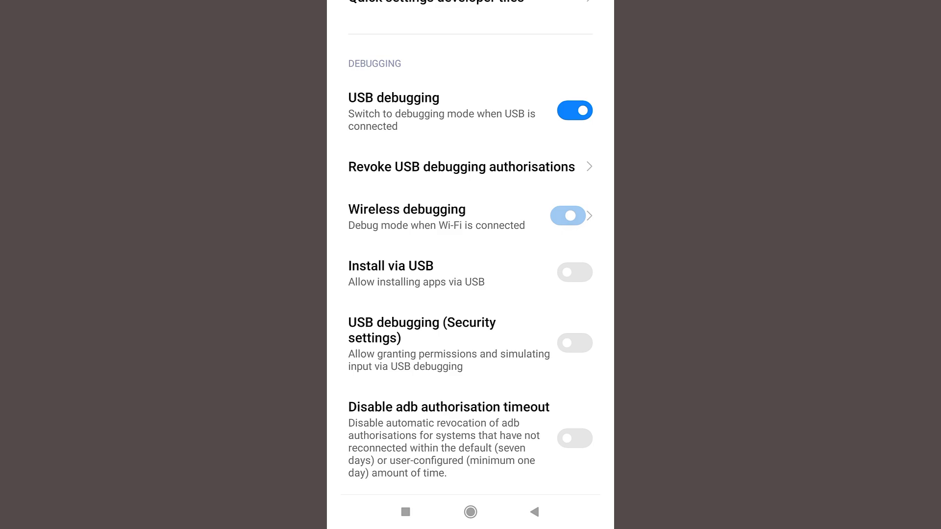
pyautogui.click(566, 216)
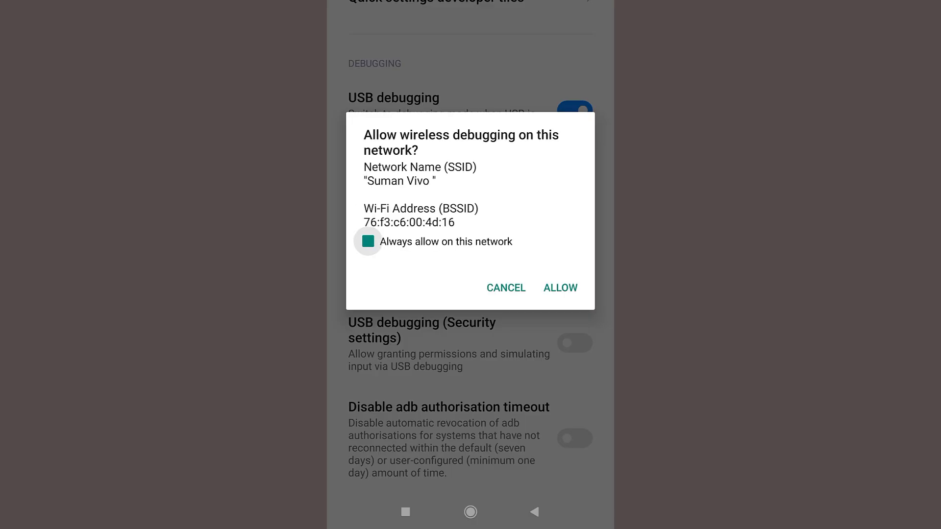
pyautogui.click(559, 287)
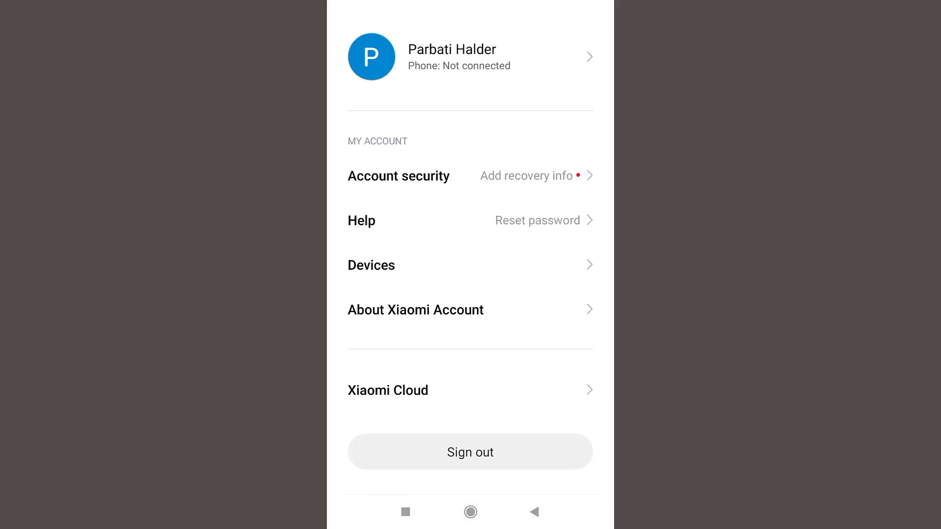
# Find Developer options via a 'deve' search and enable USB debugging (Security settings) past both warnings
pyautogui.scroll(3)
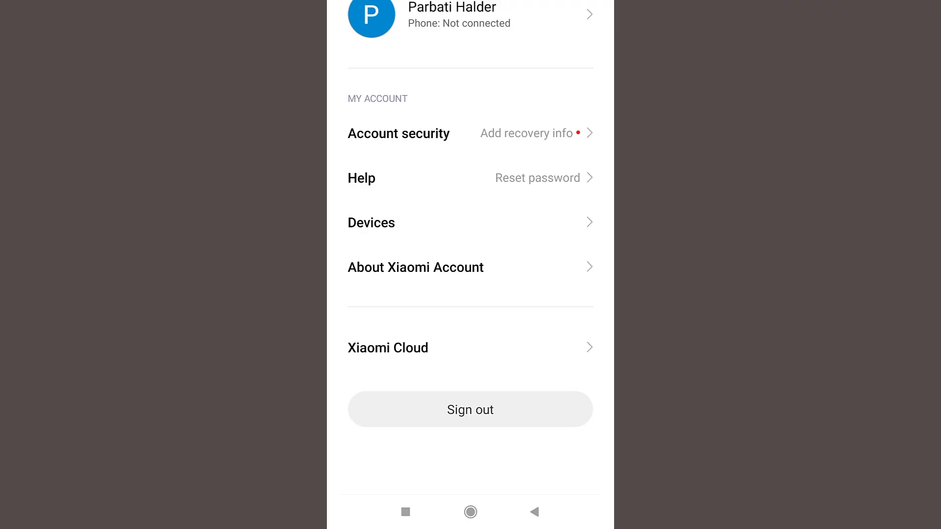
pyautogui.click(533, 511)
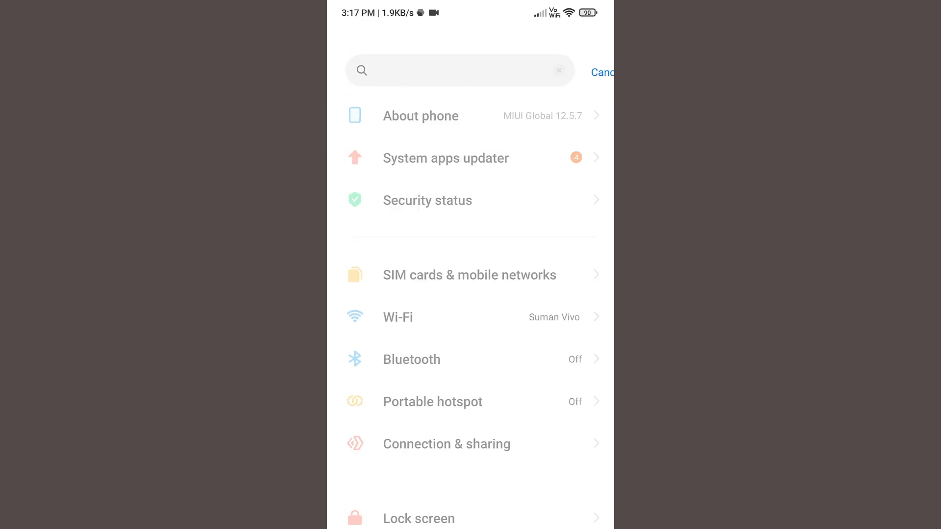
pyautogui.write('deve')
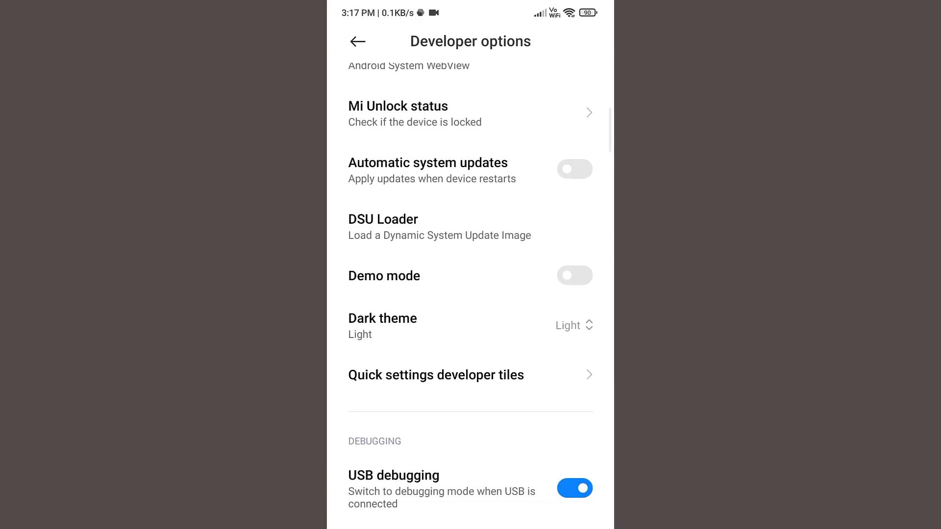
pyautogui.scroll(-3)
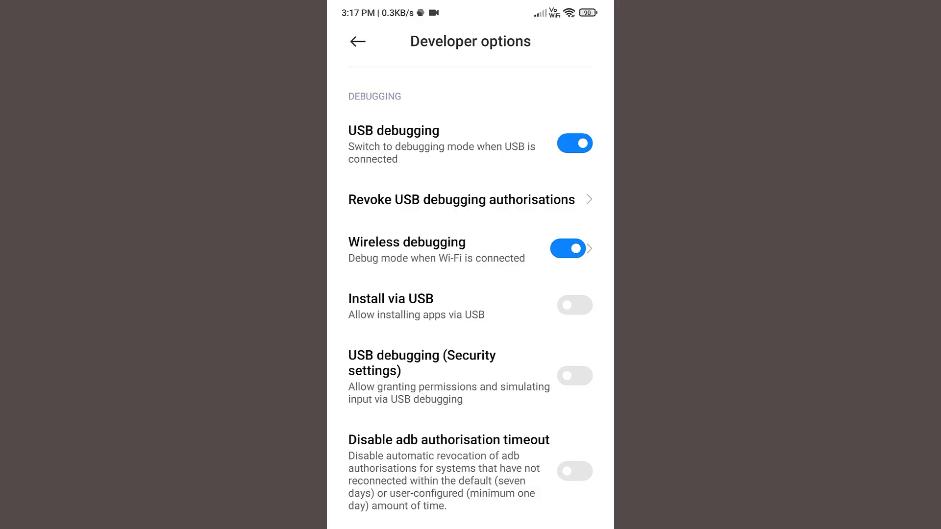
pyautogui.click(574, 376)
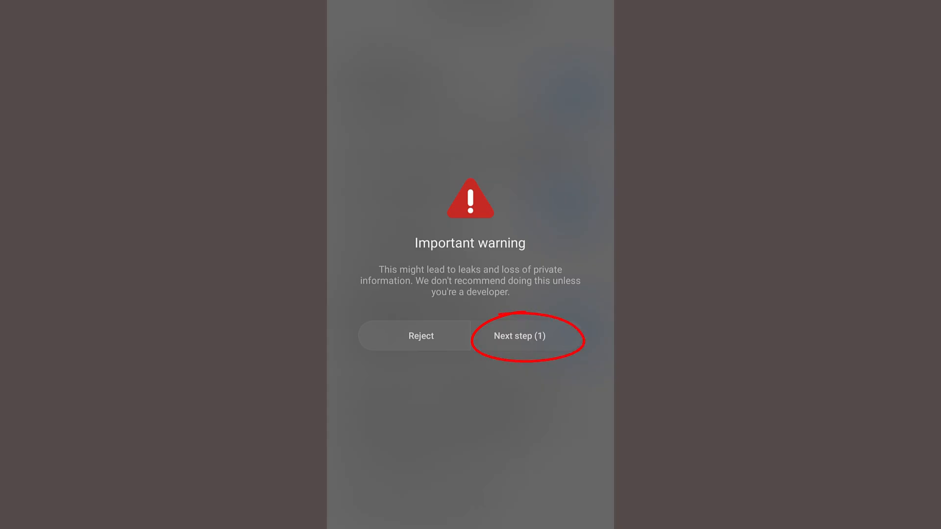
pyautogui.click(519, 335)
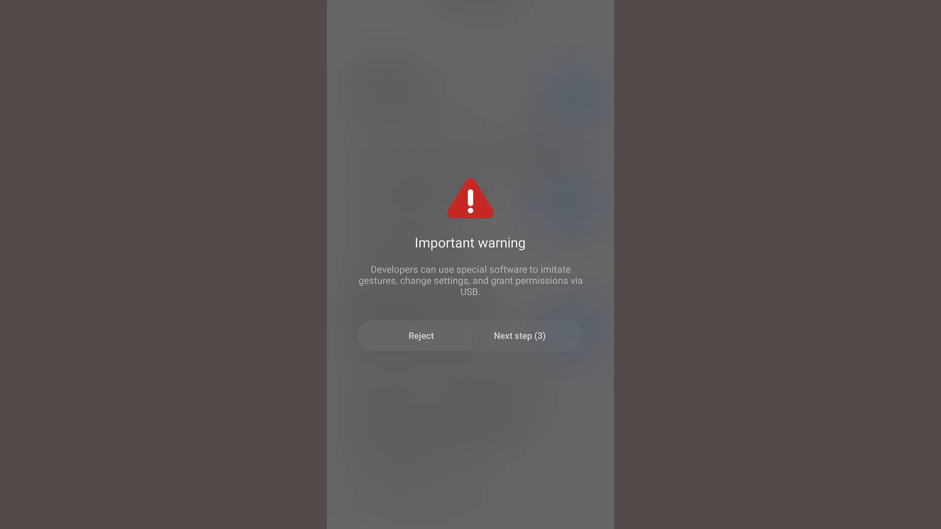
pyautogui.click(519, 335)
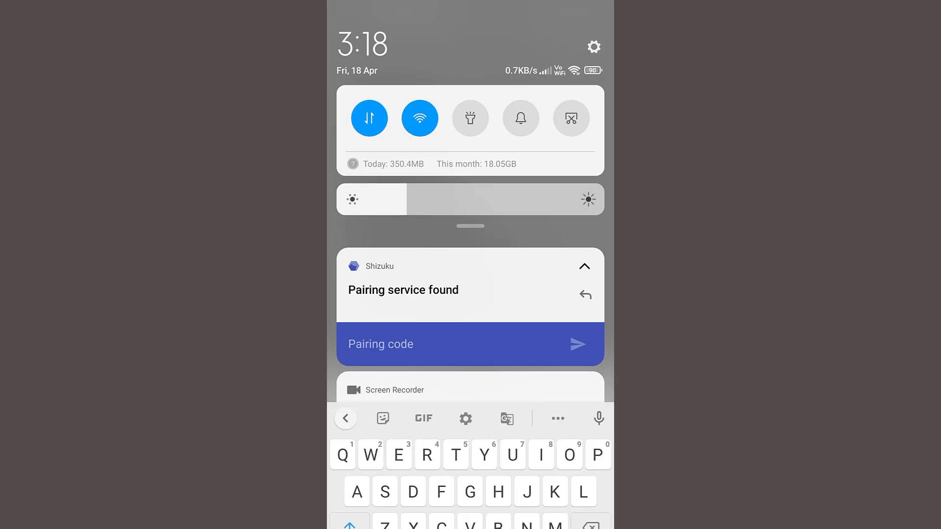
# Submit the six-digit pairing code through Shizuku's notification reply field
pyautogui.write('96420')
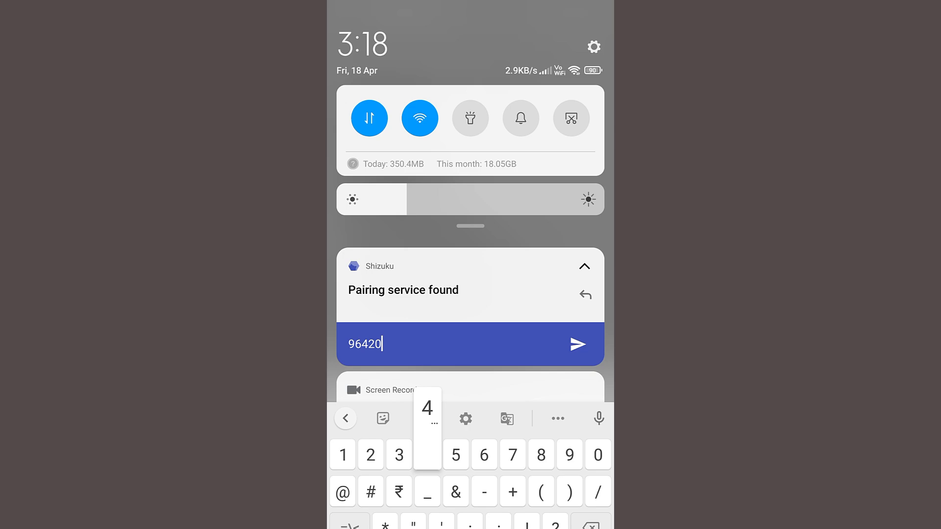
pyautogui.click(578, 344)
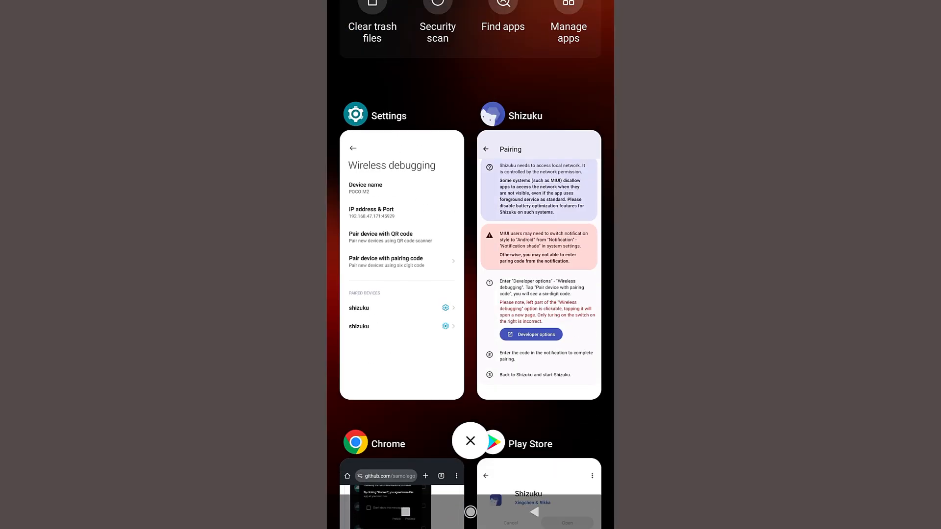
# Switch back to Shizuku from Recents and start it via Wireless debugging
pyautogui.click(538, 264)
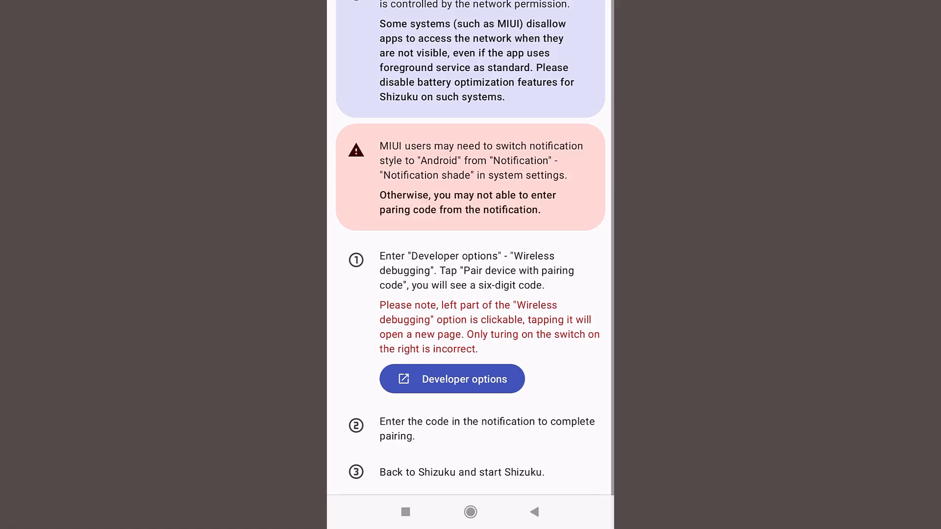
pyautogui.scroll(3)
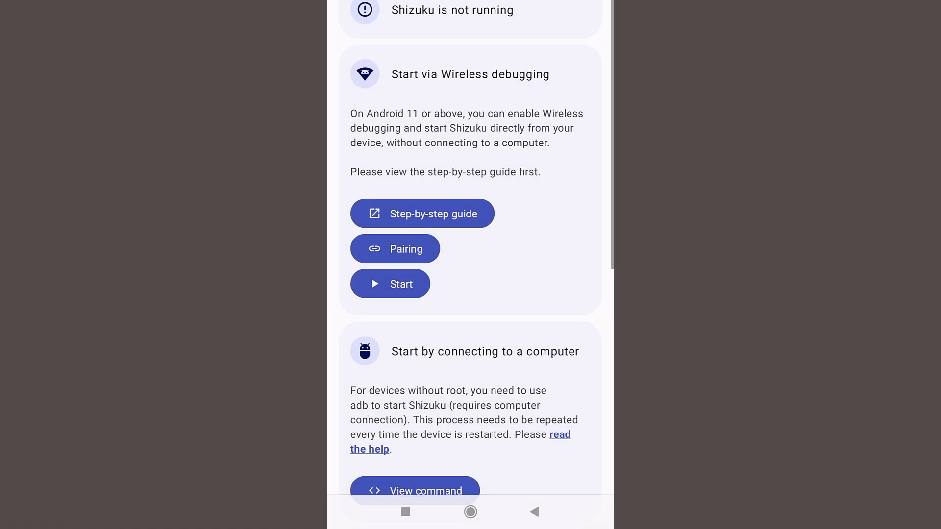
pyautogui.click(390, 283)
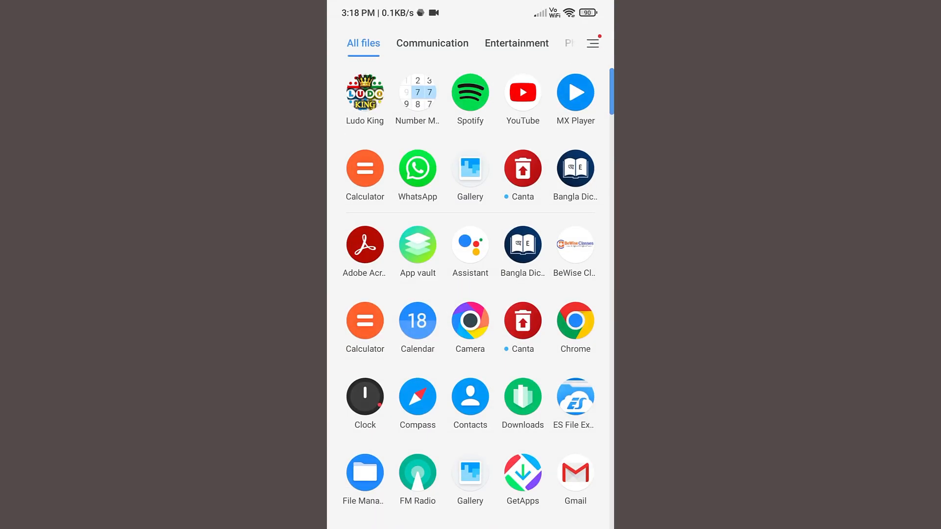
# Open Canta, accept the no-warranty disclaimer, and scroll the removable apps list with safety labels
pyautogui.click(522, 175)
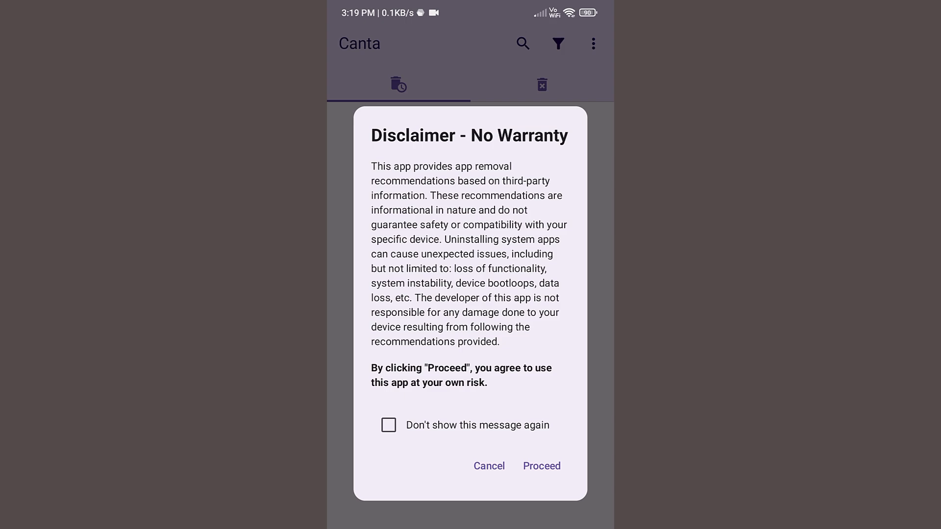
pyautogui.click(540, 466)
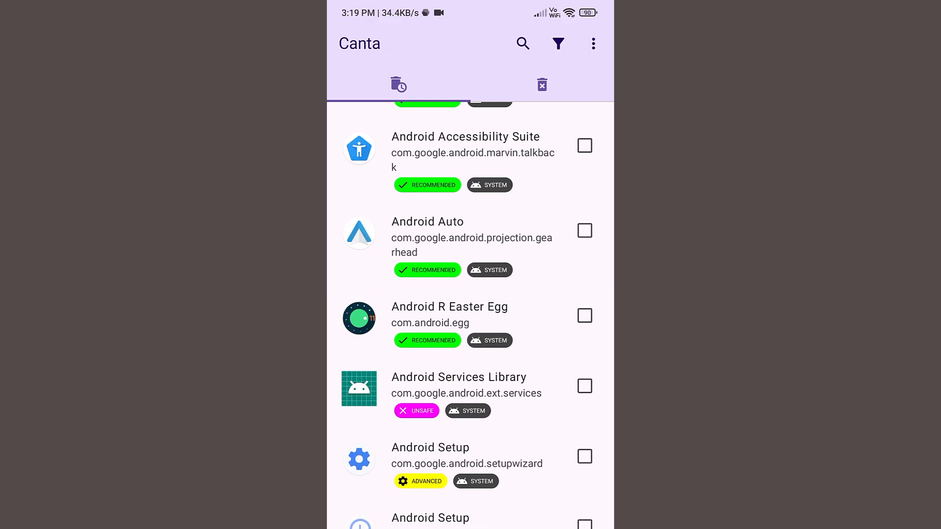
pyautogui.scroll(-3)
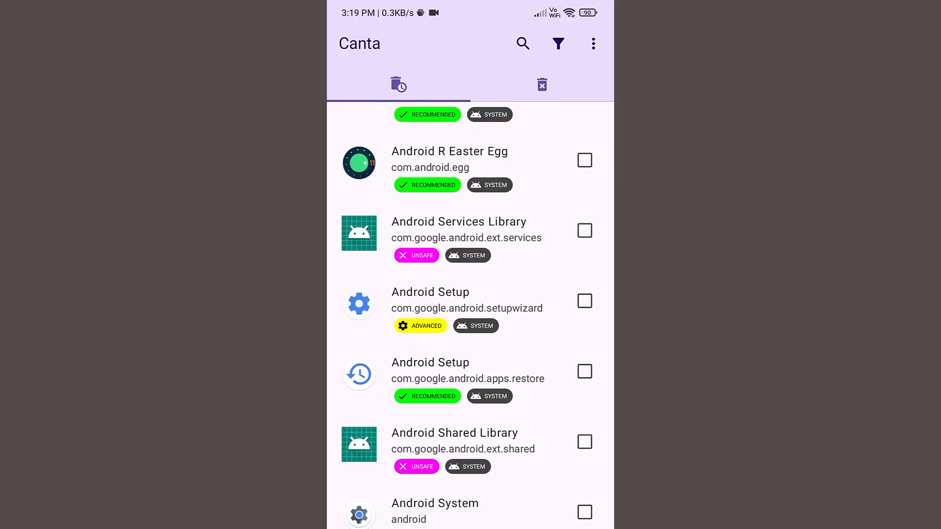
pyautogui.scroll(-3)
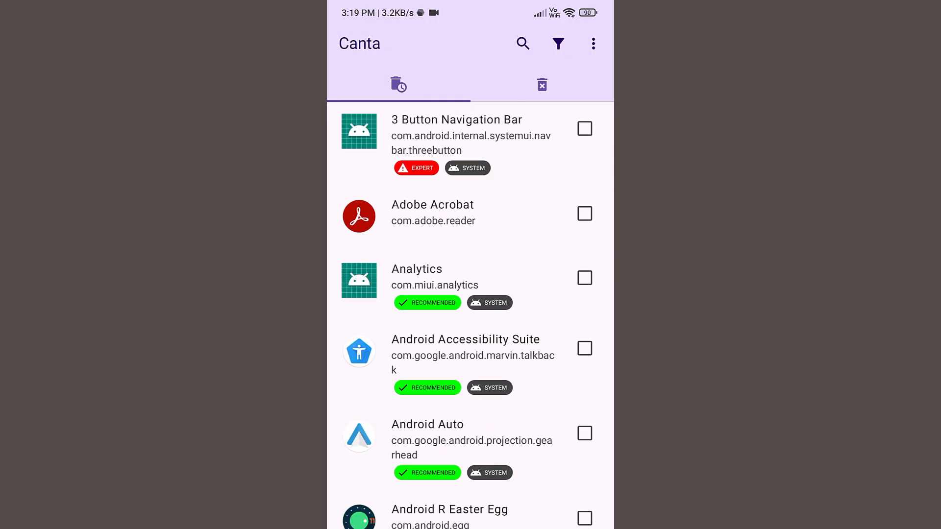
# Open Chrome's App info page from the launcher app drawer, then show the recent apps overview
pyautogui.press('Home')
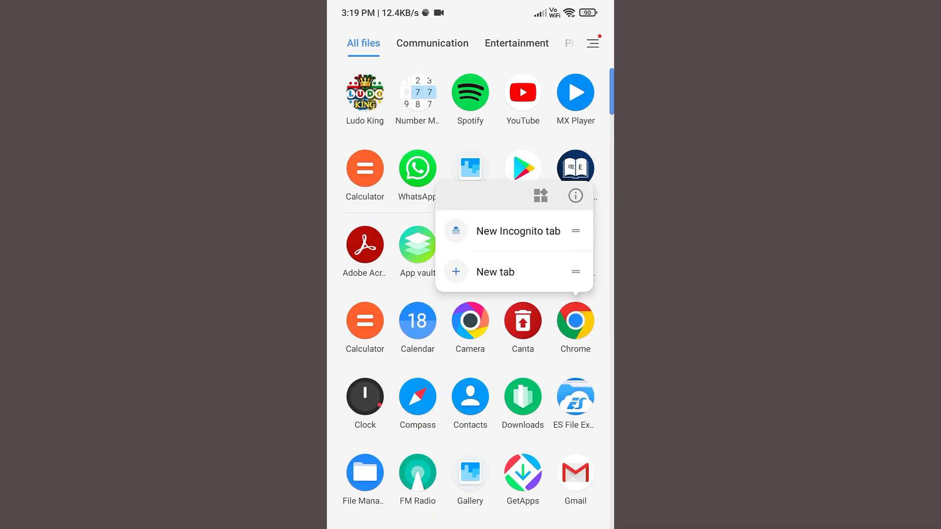
pyautogui.click(575, 195)
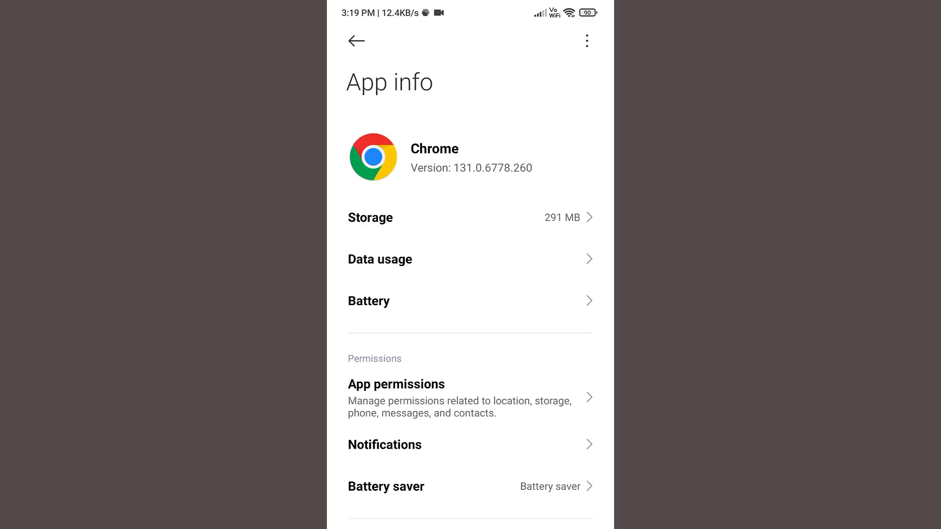
pyautogui.scroll(-3)
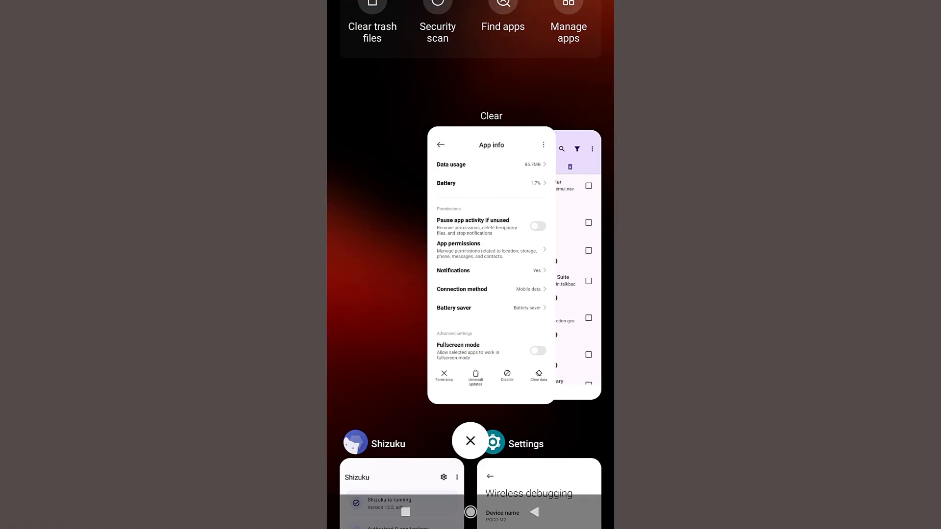
# Search Canta for 'chr', mark Chrome, and confirm uninstalling it
pyautogui.click(470, 441)
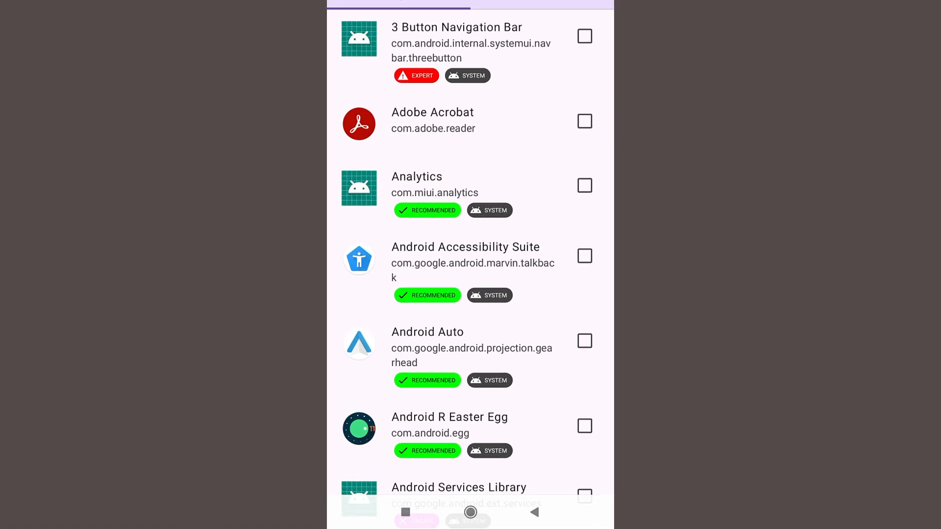
pyautogui.write('c')
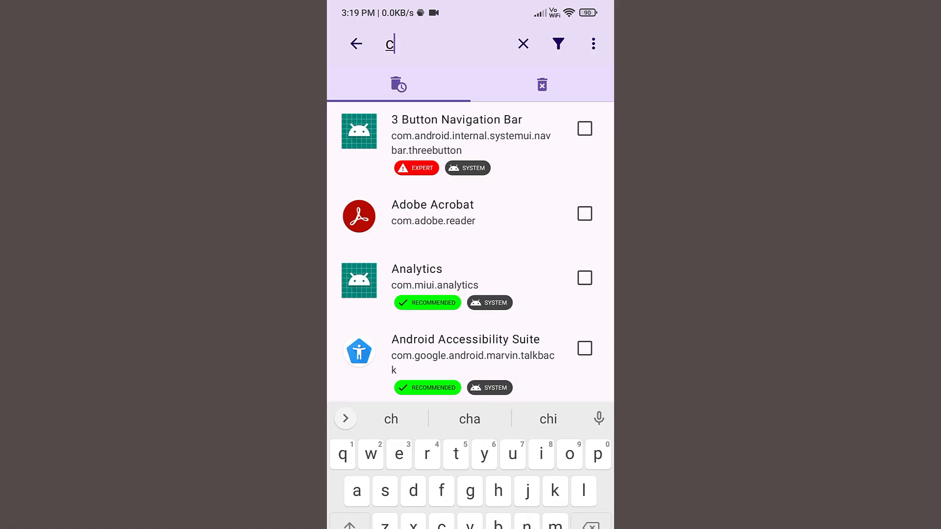
pyautogui.write('hr')
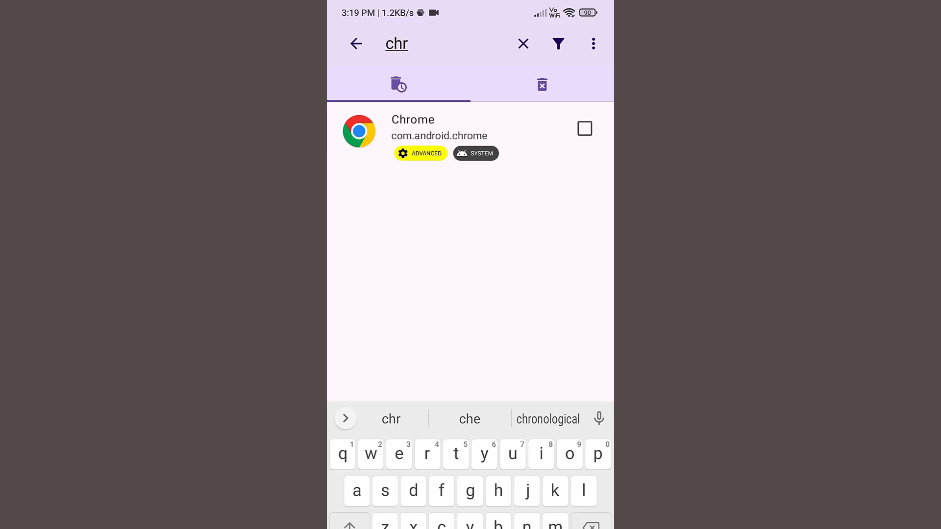
pyautogui.click(584, 128)
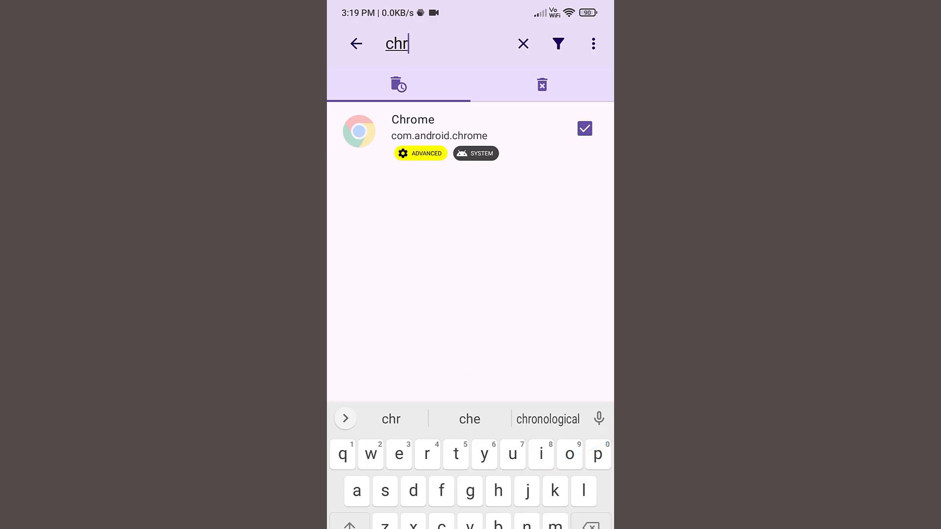
pyautogui.click(523, 44)
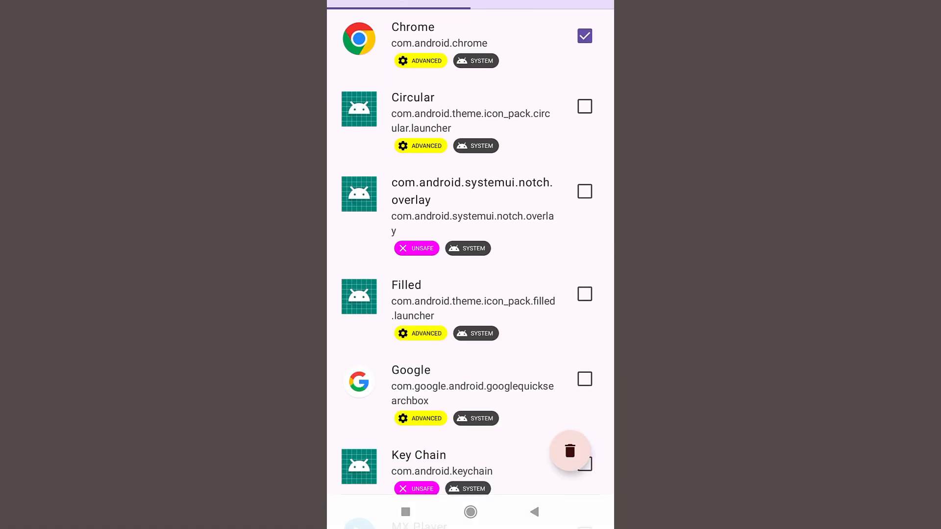
pyautogui.click(569, 451)
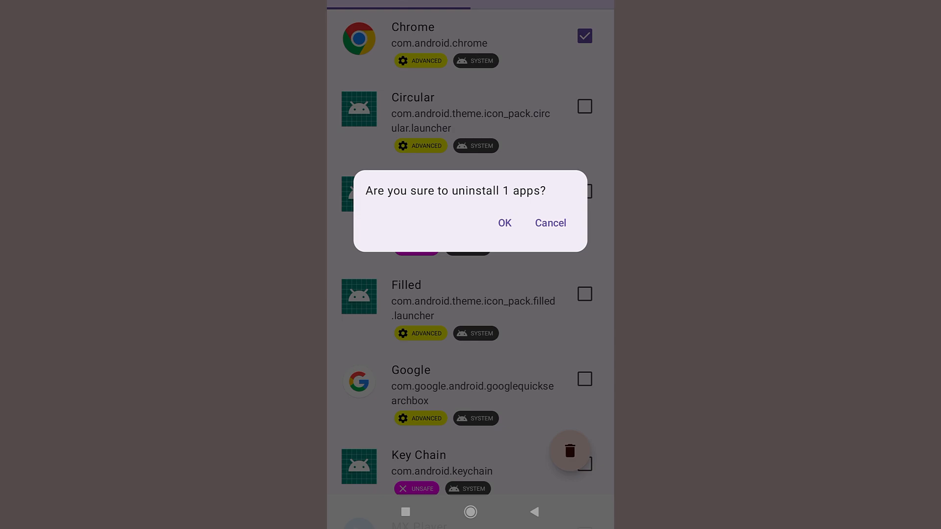
pyautogui.click(504, 222)
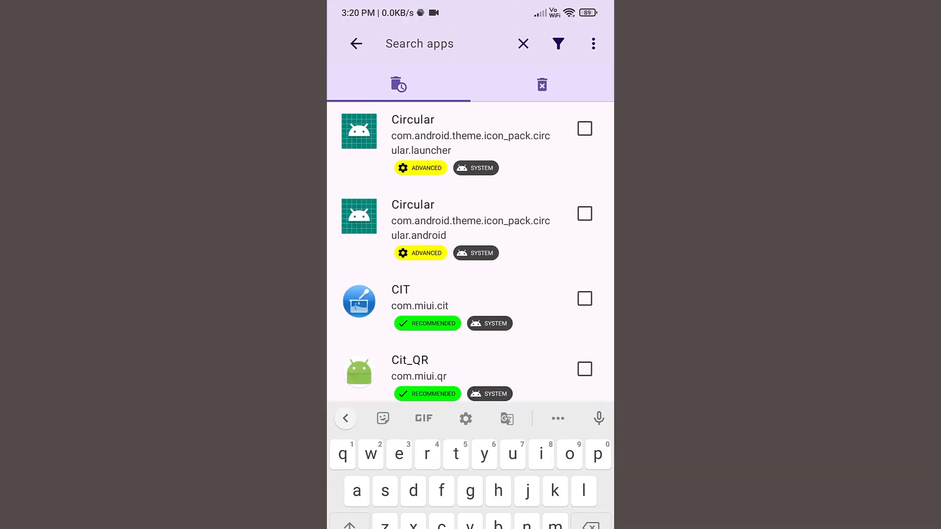
# Search Canta for 'mi pa', mark Mi Pay, and confirm its uninstall
pyautogui.write('mi')
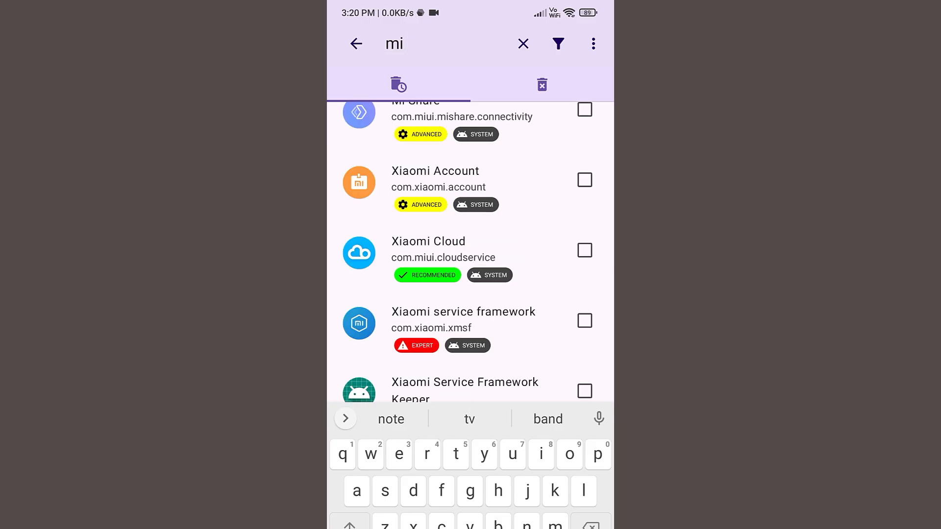
pyautogui.write('pa')
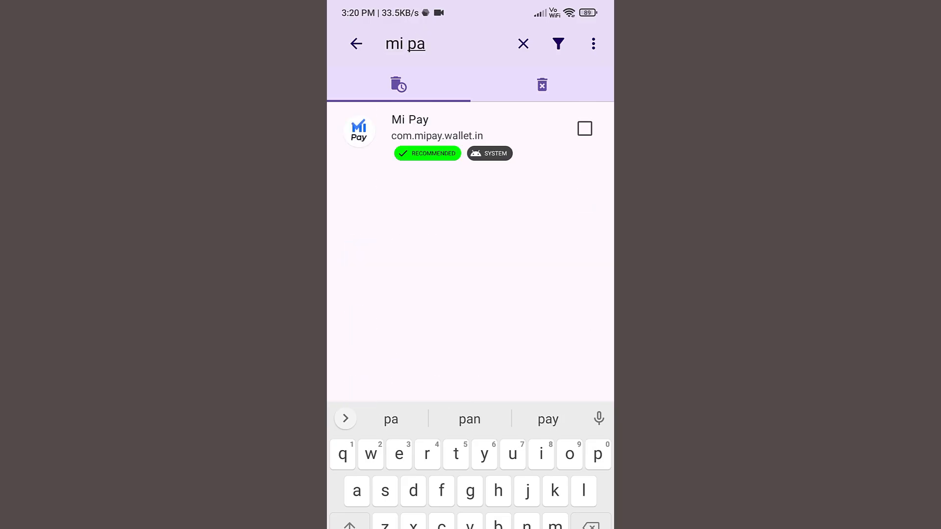
pyautogui.click(583, 128)
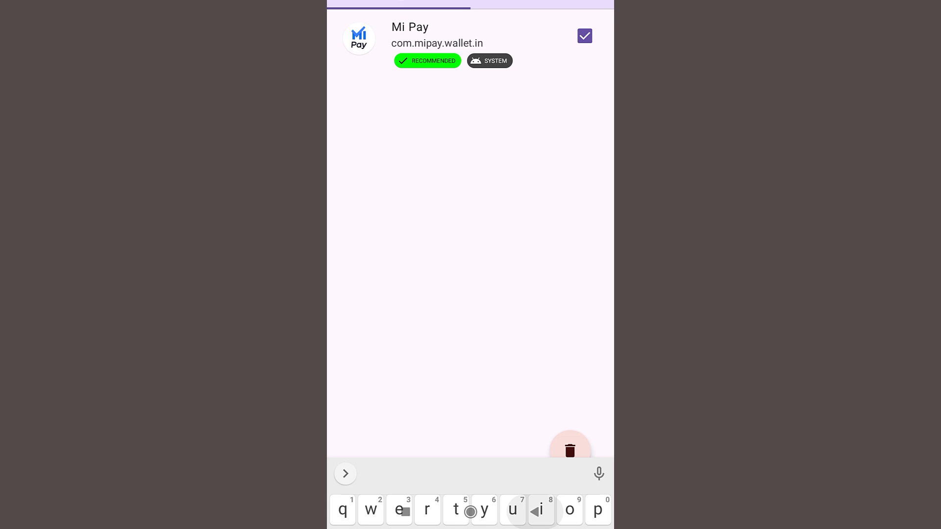
pyautogui.click(570, 450)
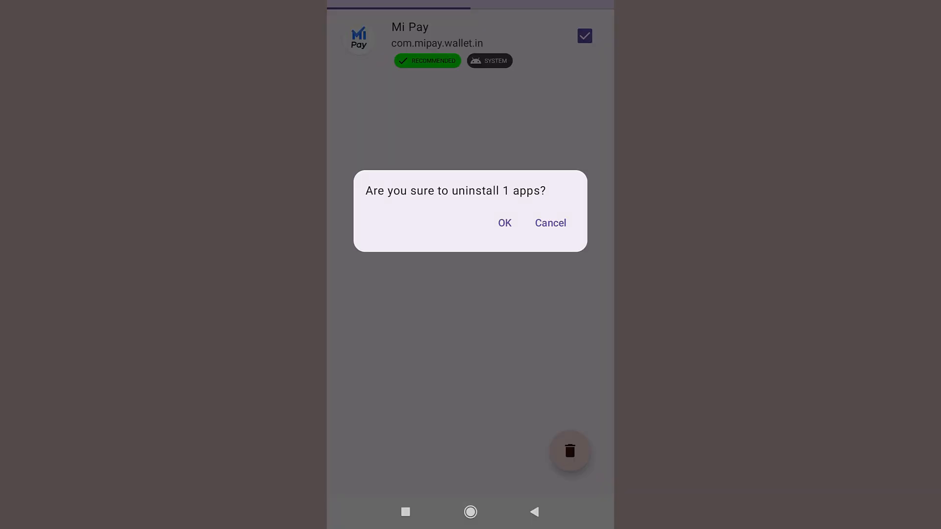
pyautogui.click(504, 222)
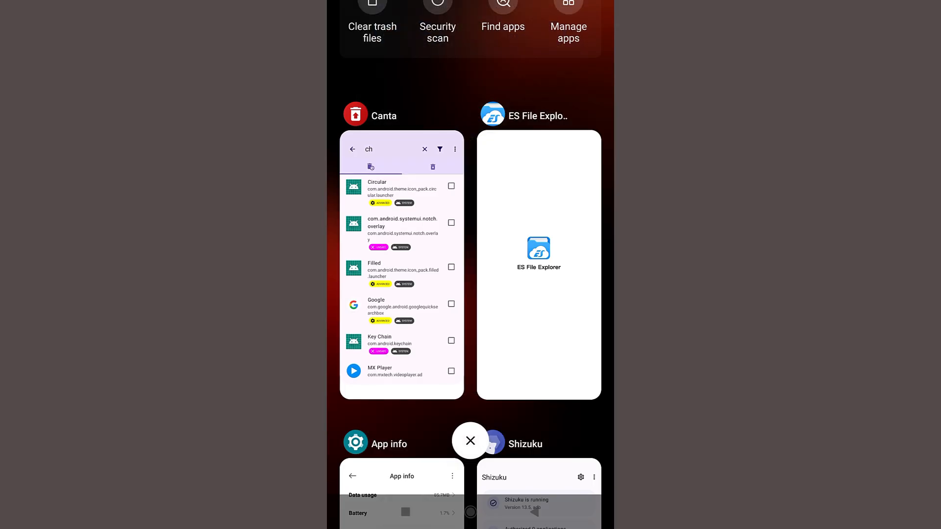
# Return to Canta from Recents, search 'mi cre', and confirm uninstalling Mi Credit
pyautogui.click(401, 264)
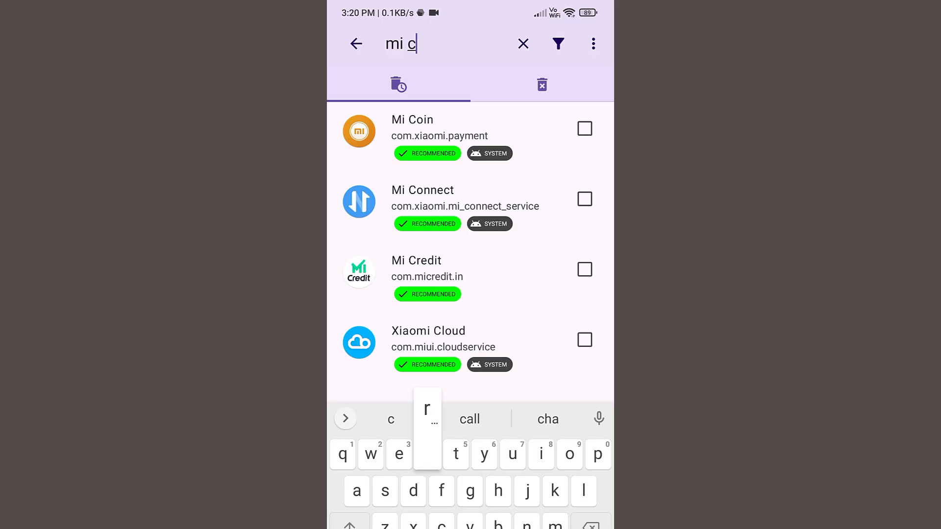
pyautogui.write('re')
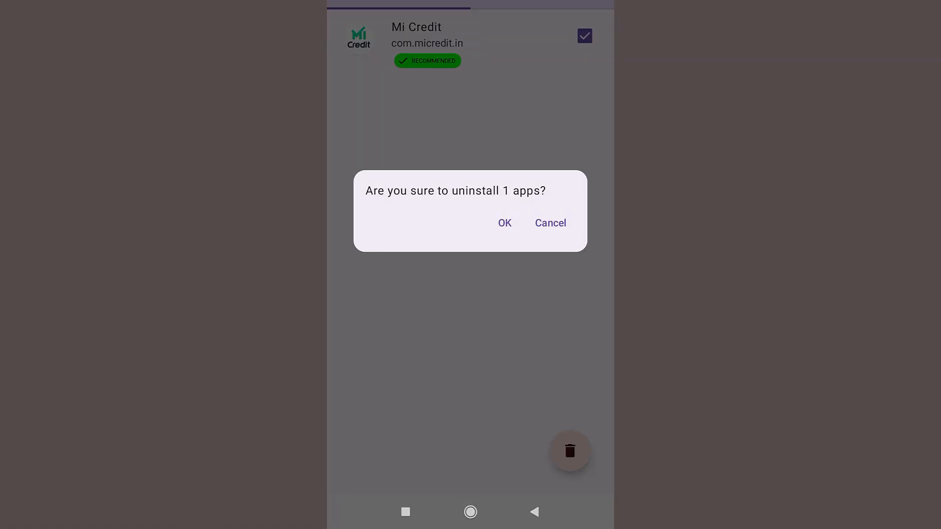
pyautogui.click(502, 223)
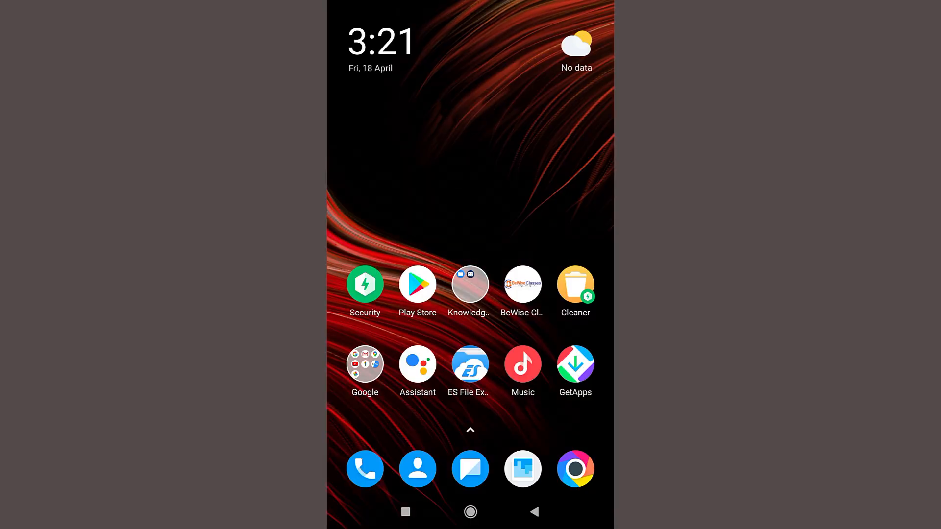
# Swipe open the launcher app drawer and scroll through the installed apps
pyautogui.scroll(3)
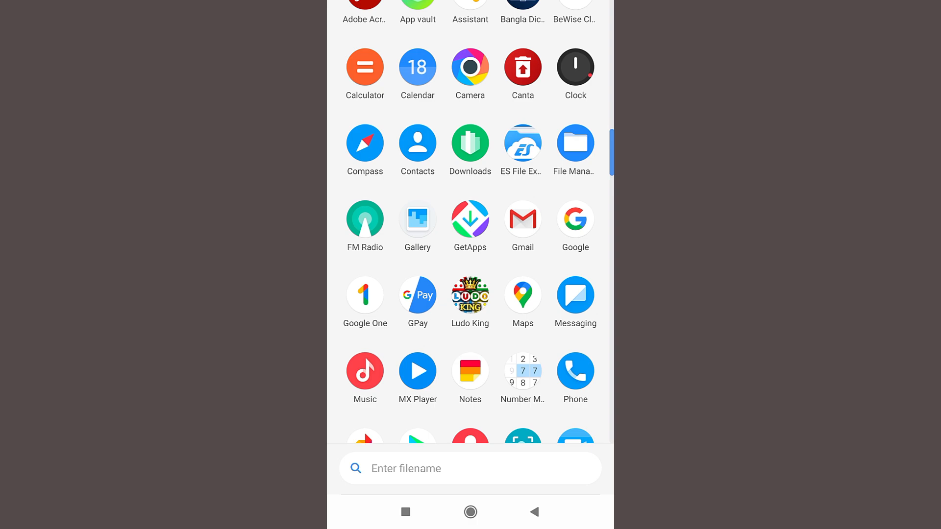
pyautogui.scroll(-3)
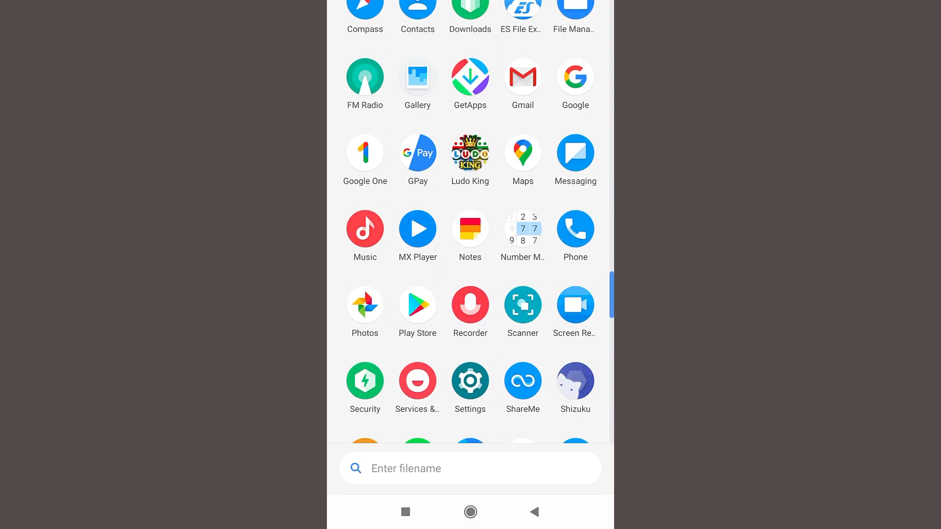
pyautogui.scroll(3)
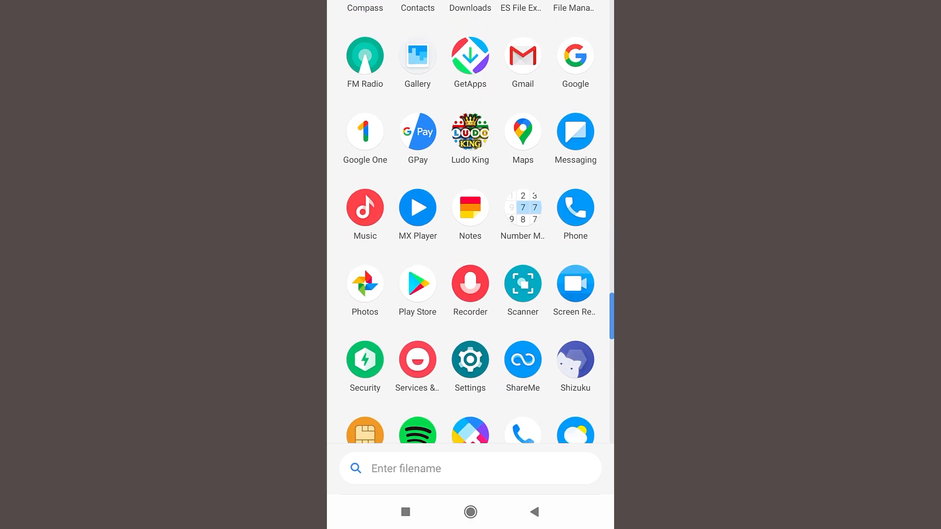
pyautogui.scroll(3)
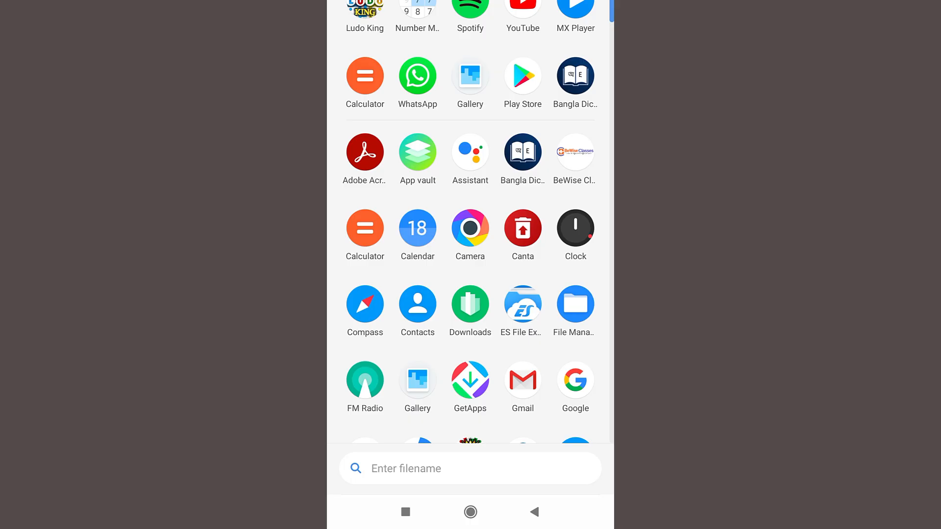
pyautogui.scroll(3)
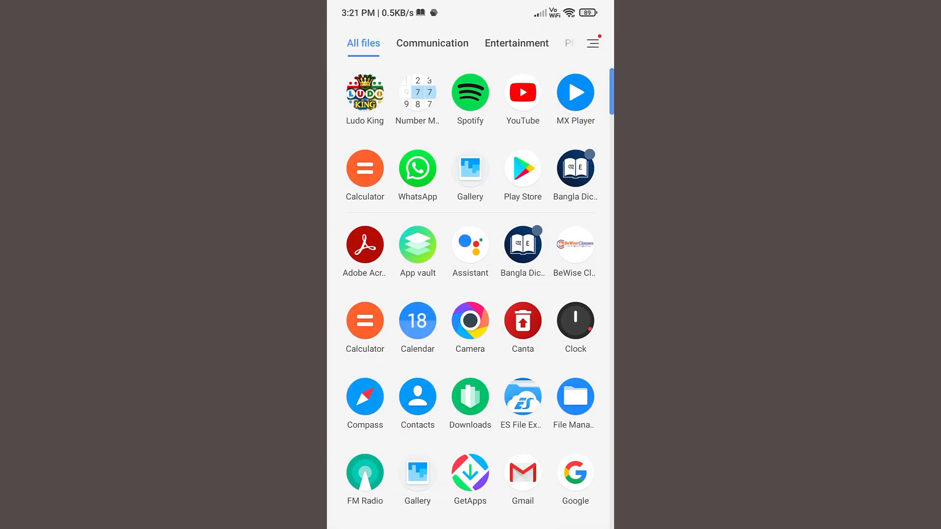
# Uninstall Shizuku and then Canta through their App info pages in the drawer
pyautogui.scroll(-3)
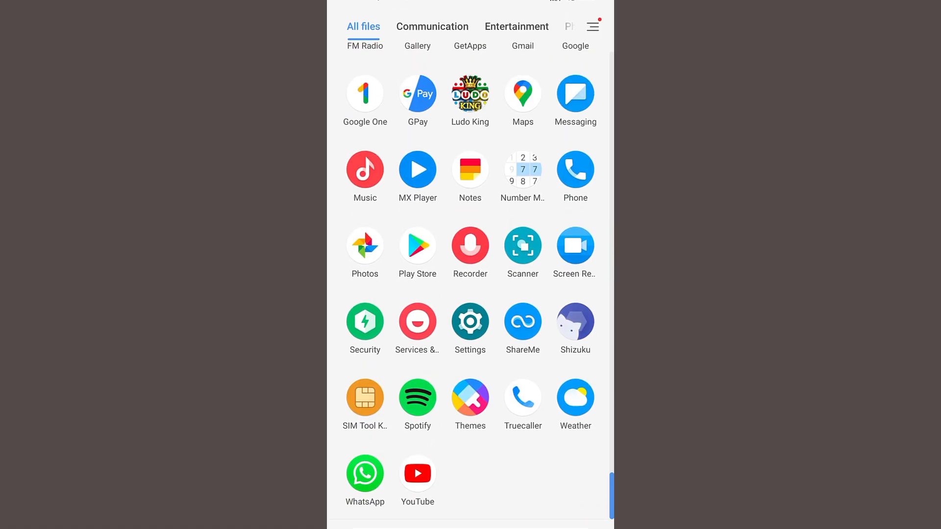
pyautogui.click(574, 321)
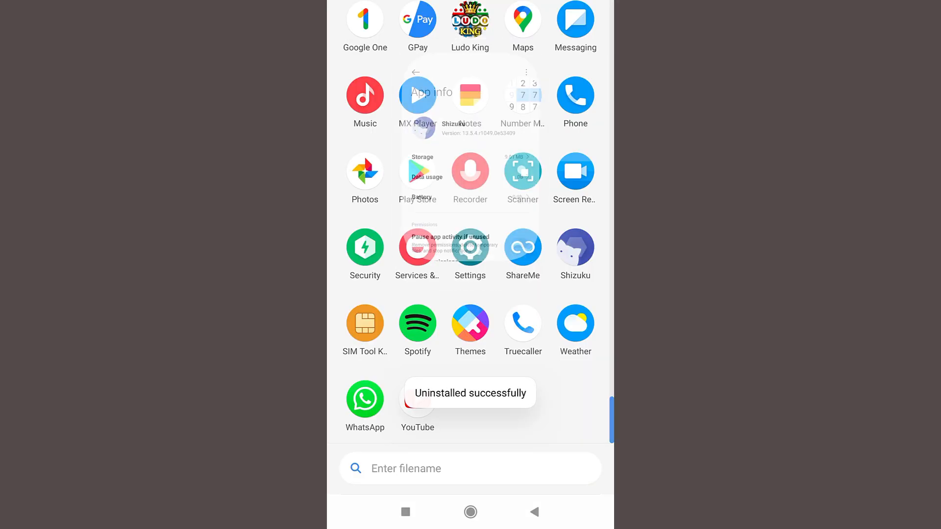
pyautogui.scroll(3)
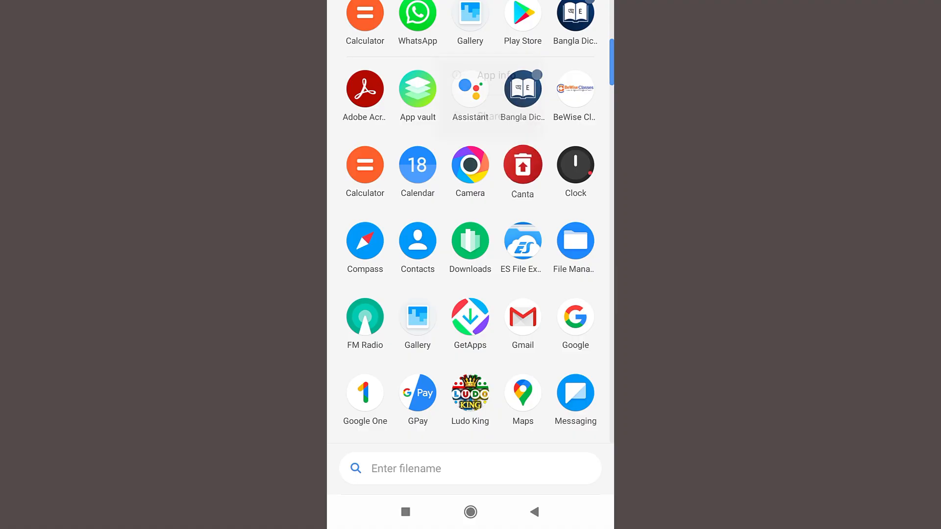
pyautogui.click(522, 164)
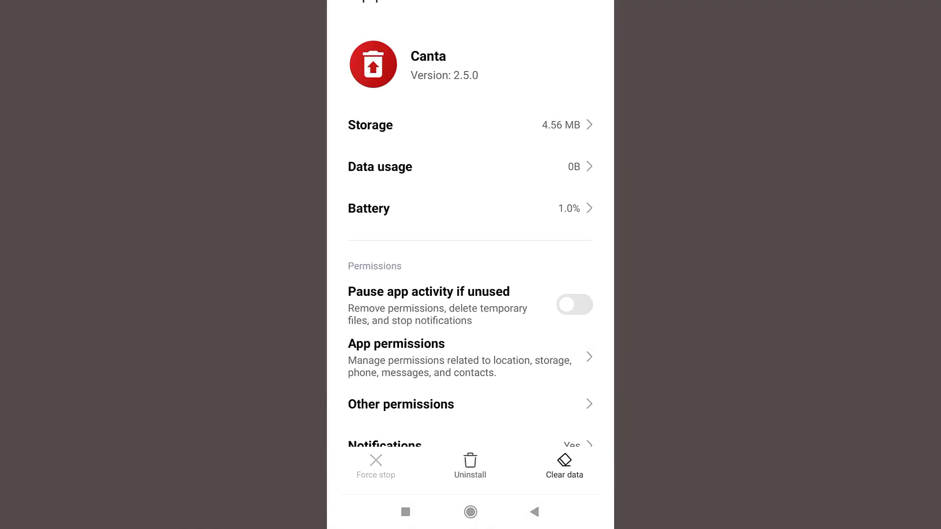
pyautogui.click(470, 465)
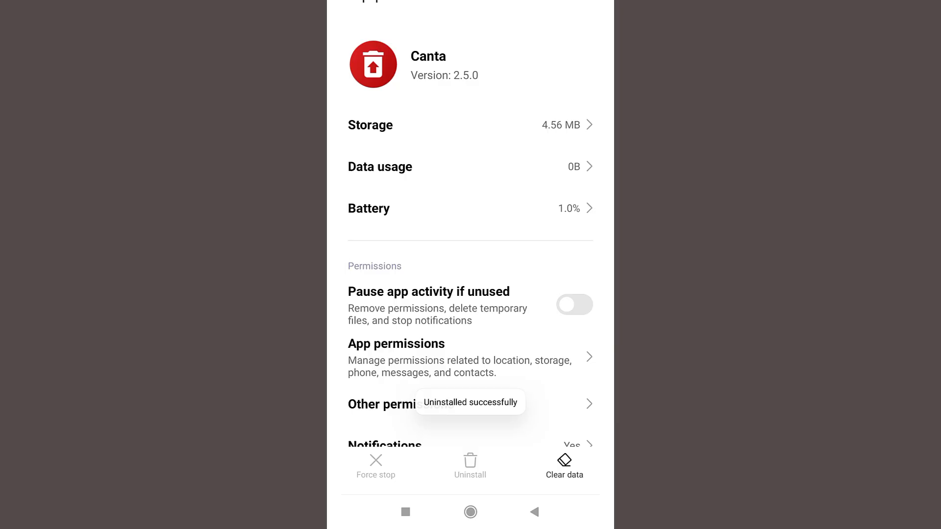